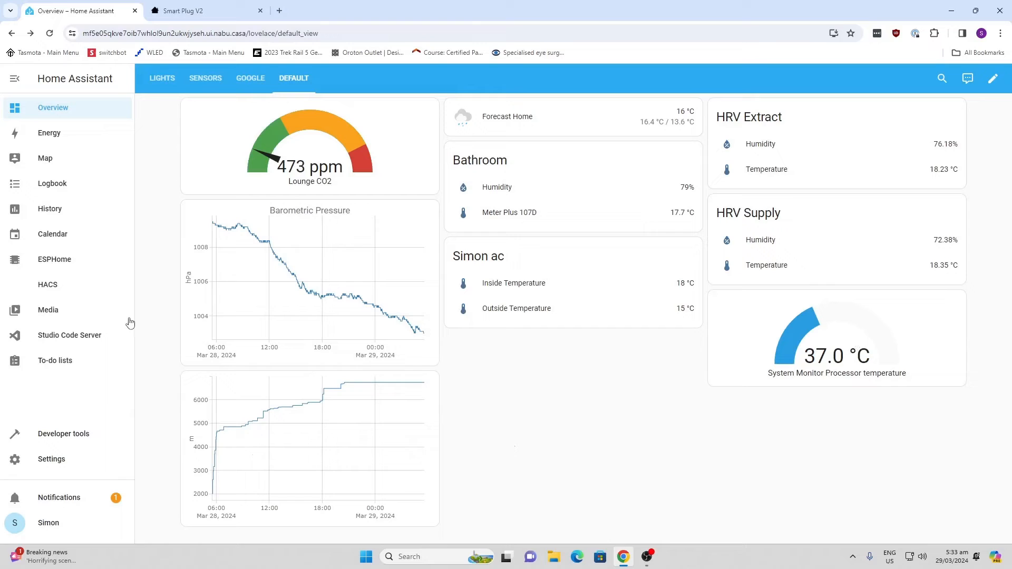
# - Search the HACS community store for 'alarmo'
pyautogui.click(47, 285)
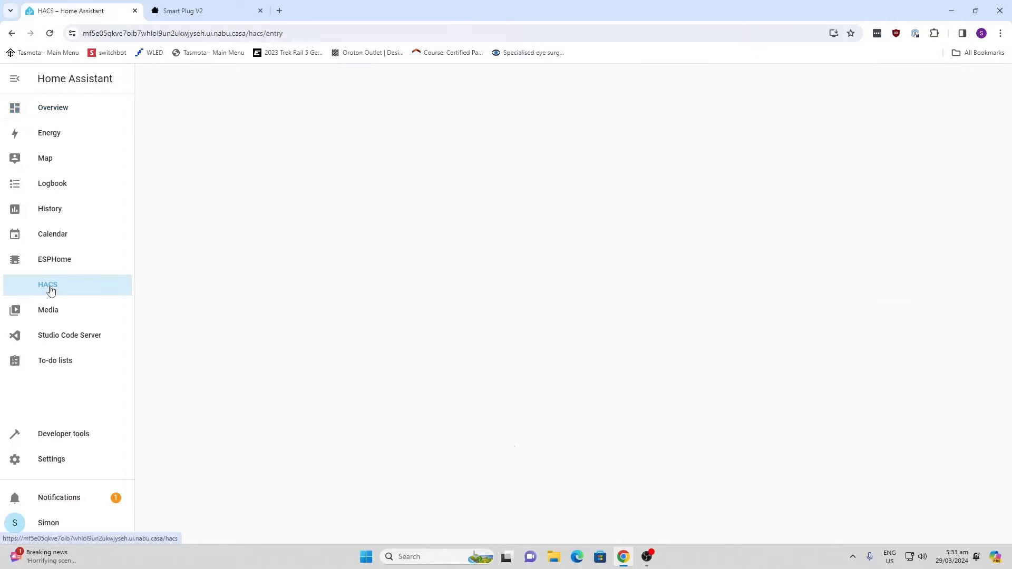
pyautogui.click(48, 285)
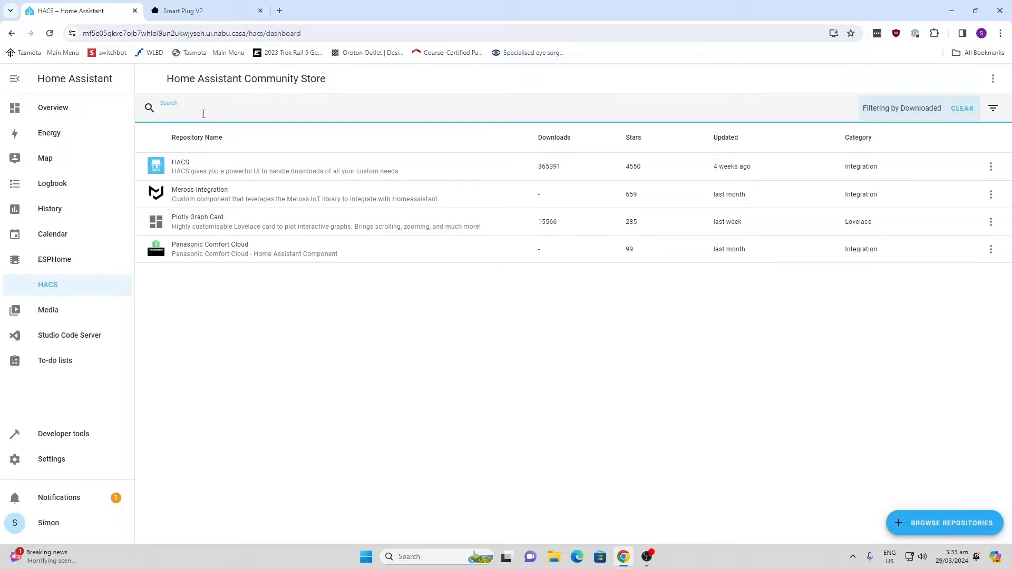
pyautogui.write('a')
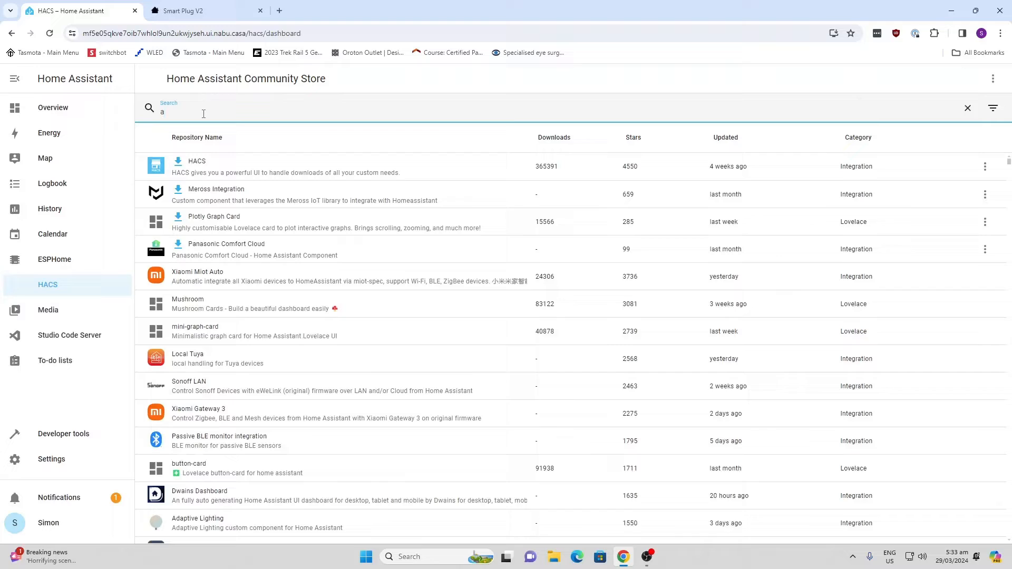
pyautogui.write('larmo')
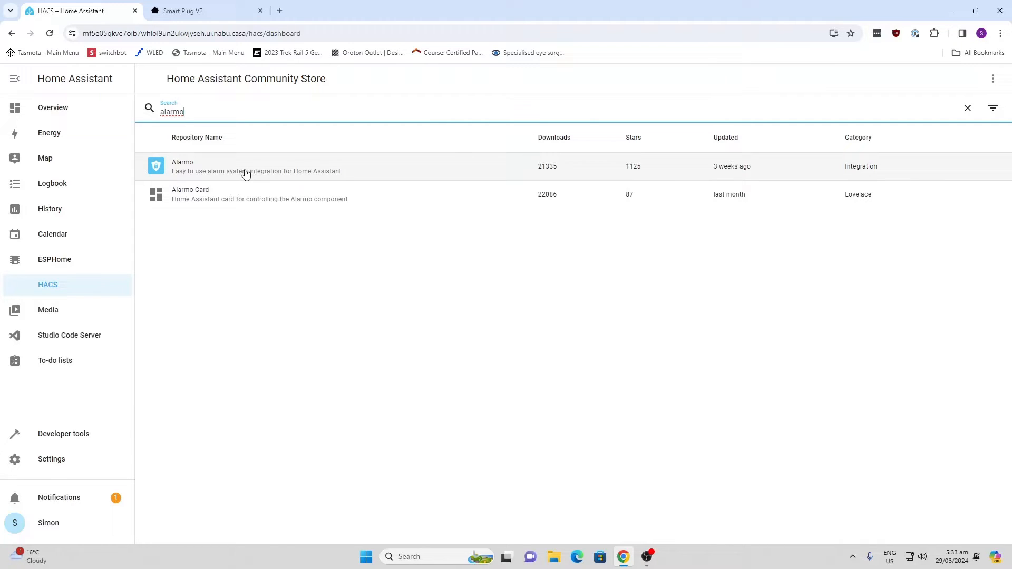
pyautogui.moveTo(246, 204)
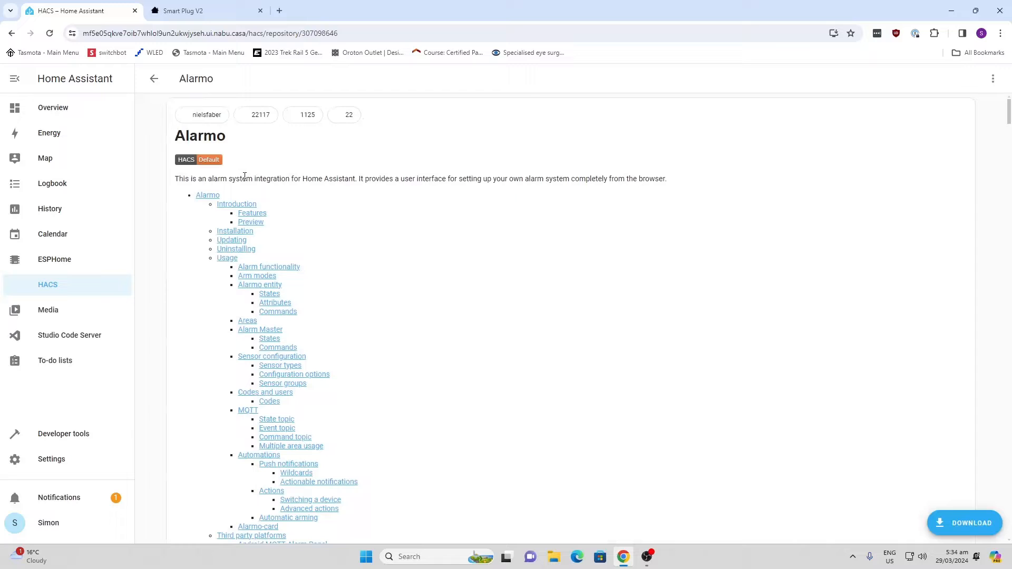
# - Download the Alarmo integration from its repository page
pyautogui.click(964, 523)
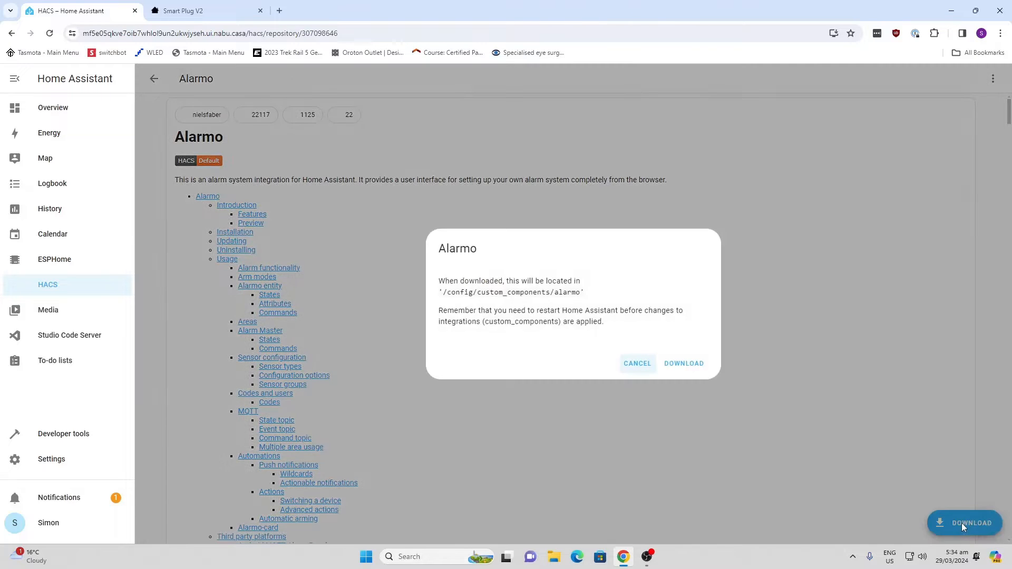
pyautogui.click(683, 363)
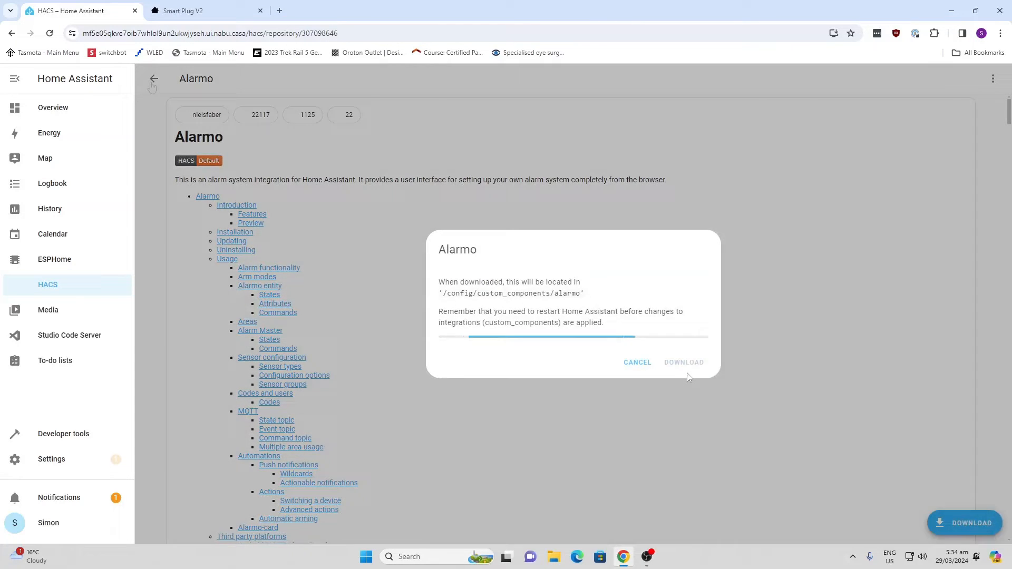
pyautogui.click(636, 362)
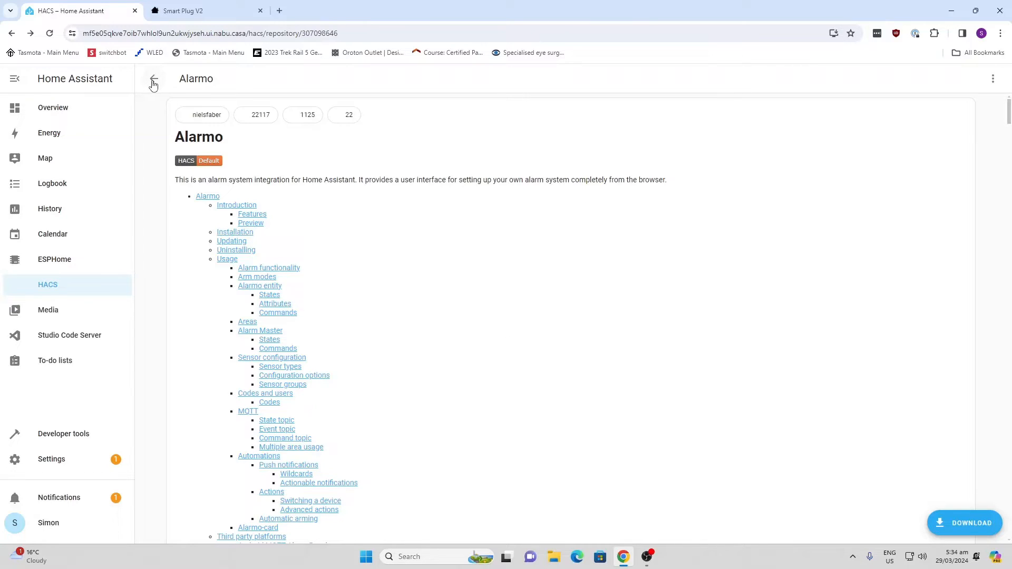
# - Download the Alarmo Card, then restart Home Assistant from Settings
pyautogui.click(153, 78)
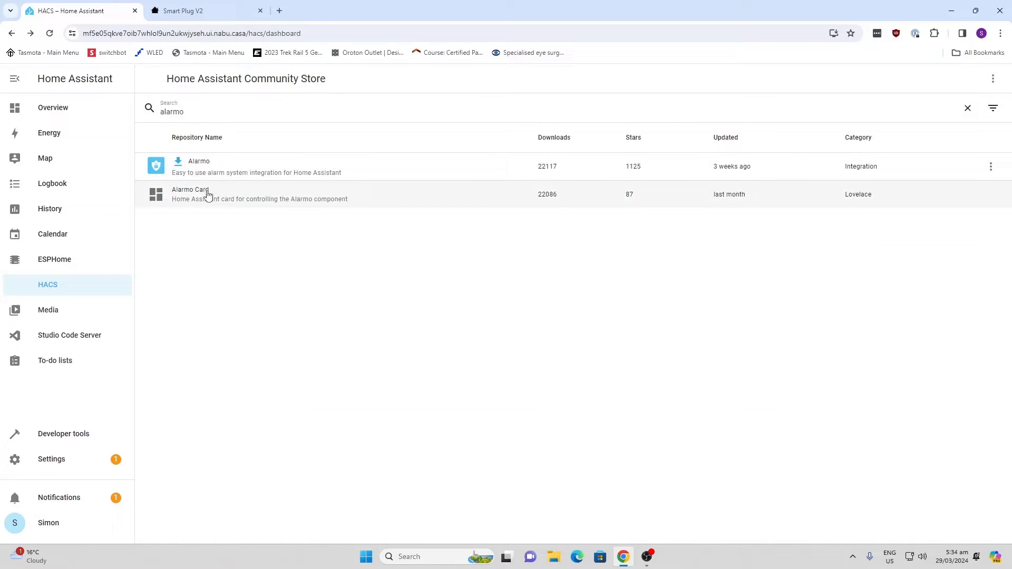
pyautogui.click(190, 194)
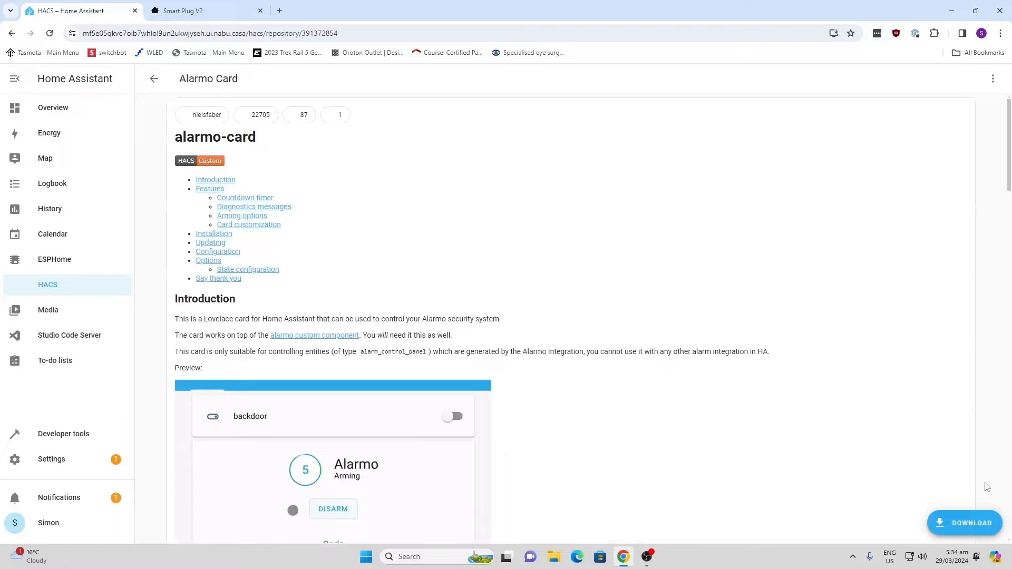
pyautogui.click(971, 523)
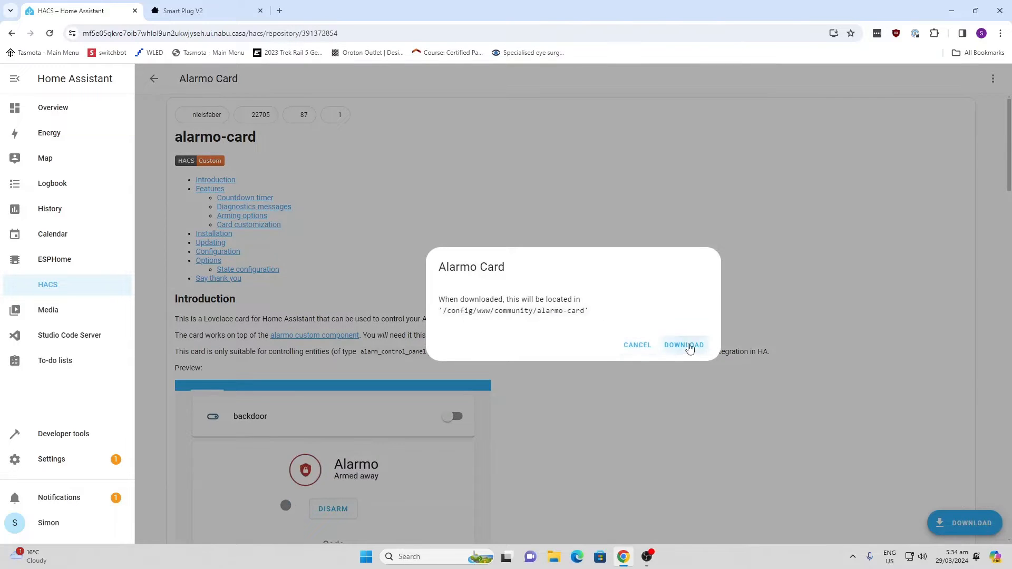
pyautogui.click(683, 346)
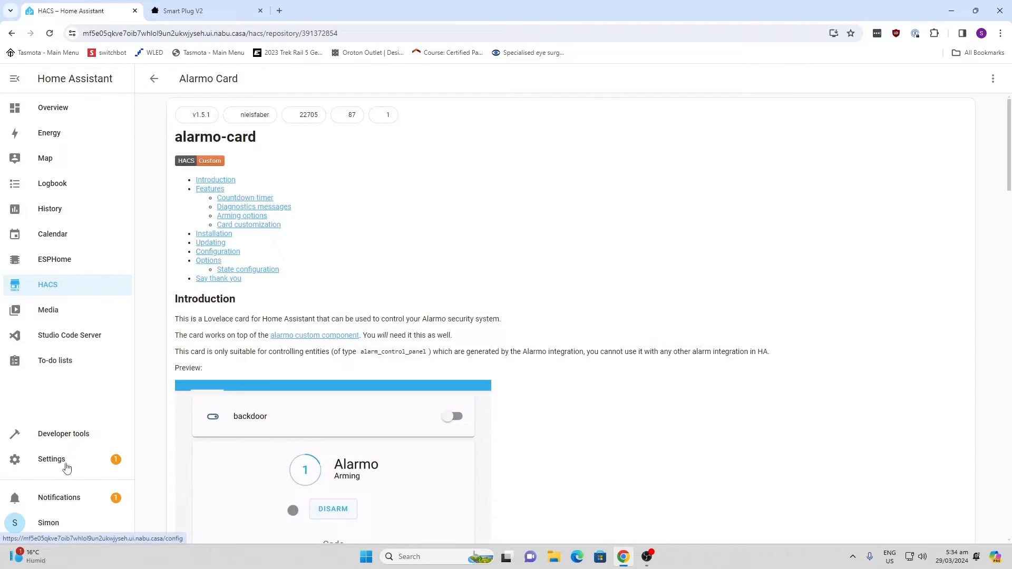
pyautogui.click(52, 460)
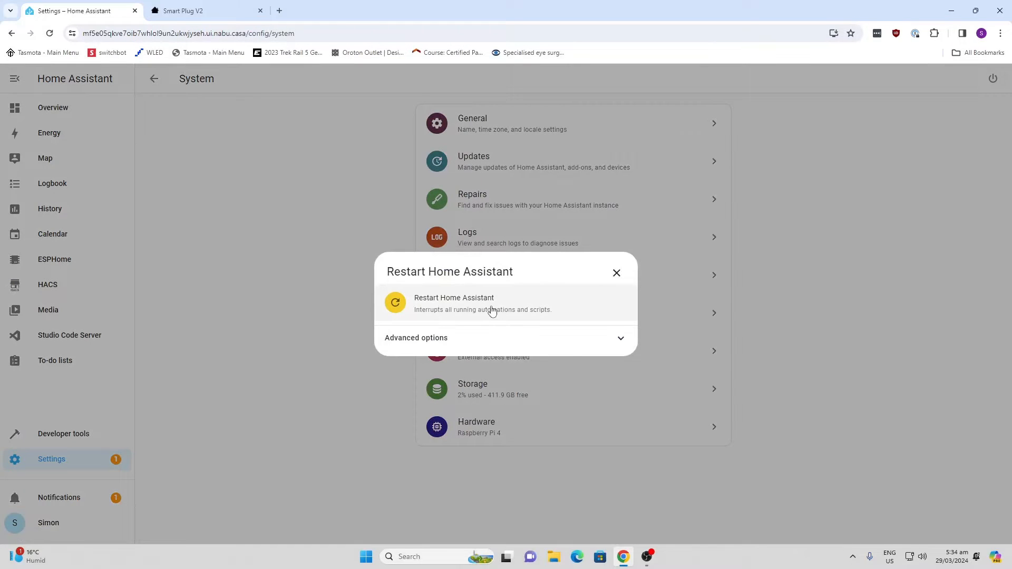
pyautogui.click(616, 272)
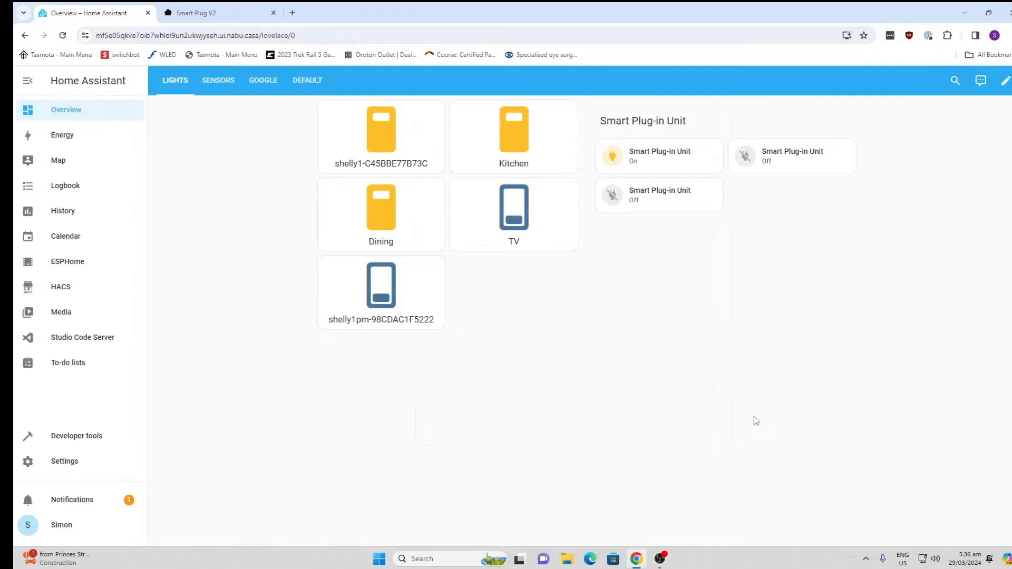
# - Add the Alarmo integration under Devices & services and finish its setup
pyautogui.click(64, 460)
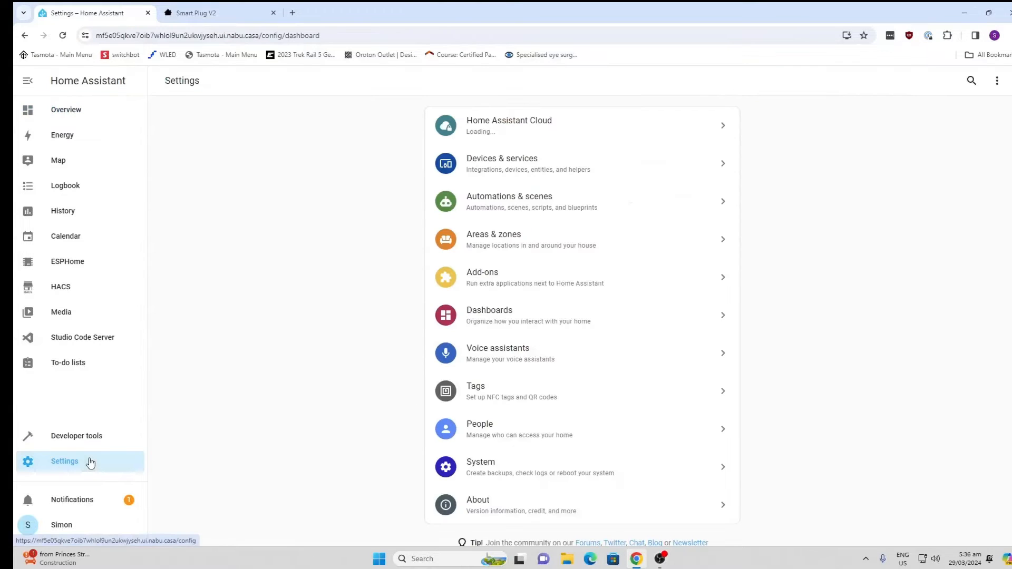
pyautogui.click(517, 163)
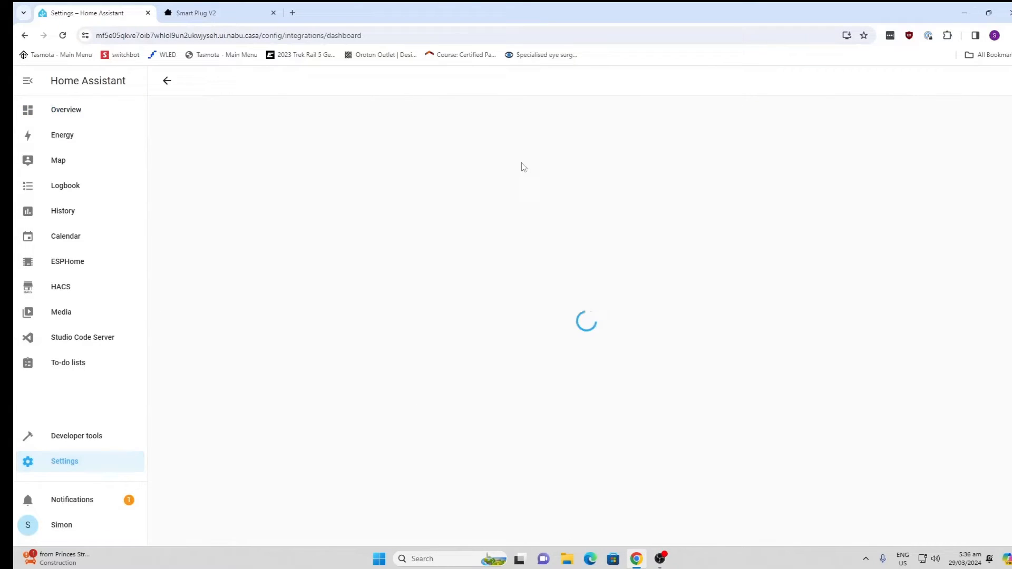
pyautogui.click(966, 525)
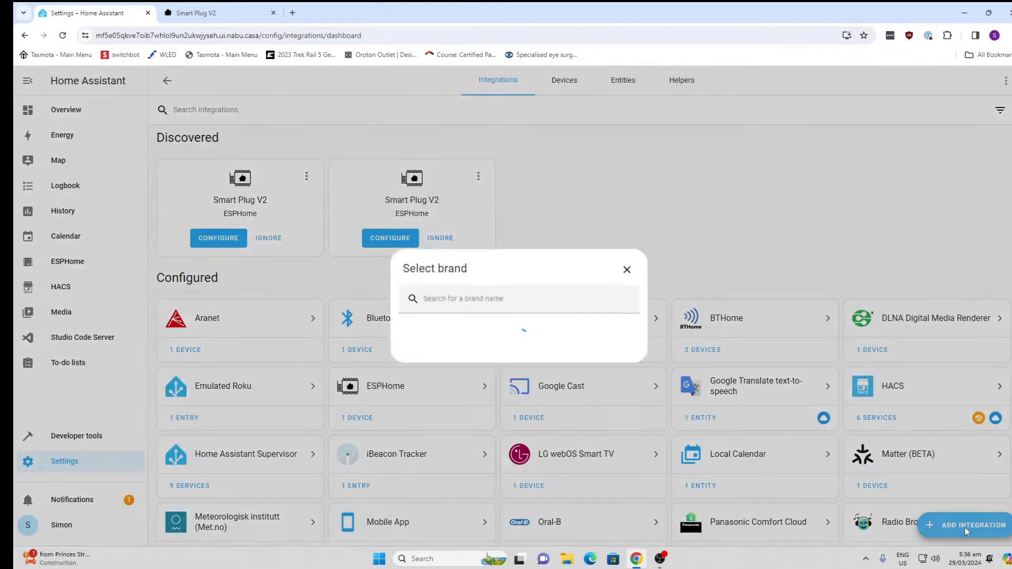
pyautogui.write('alarm')
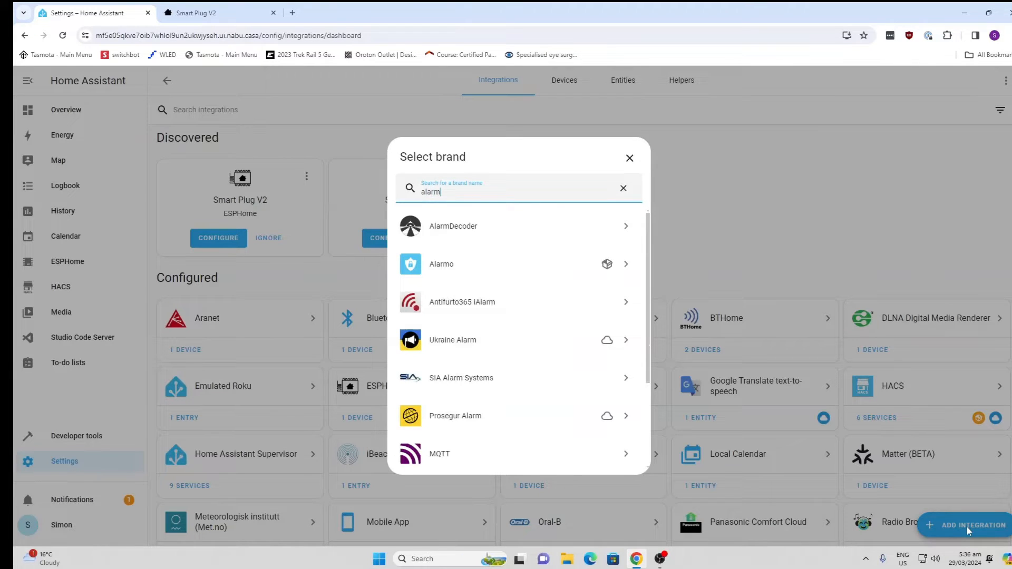
pyautogui.moveTo(574, 270)
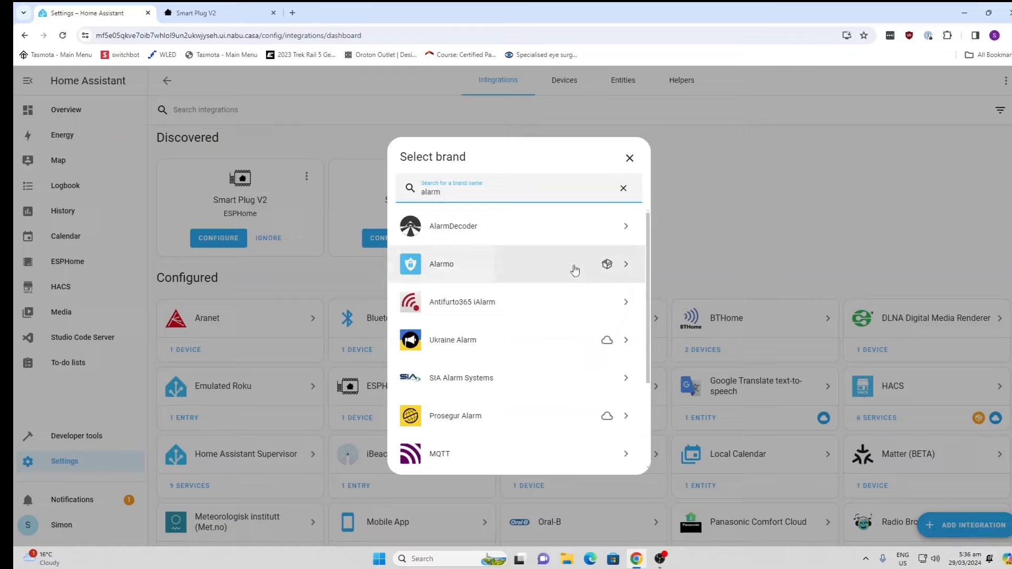
pyautogui.click(442, 264)
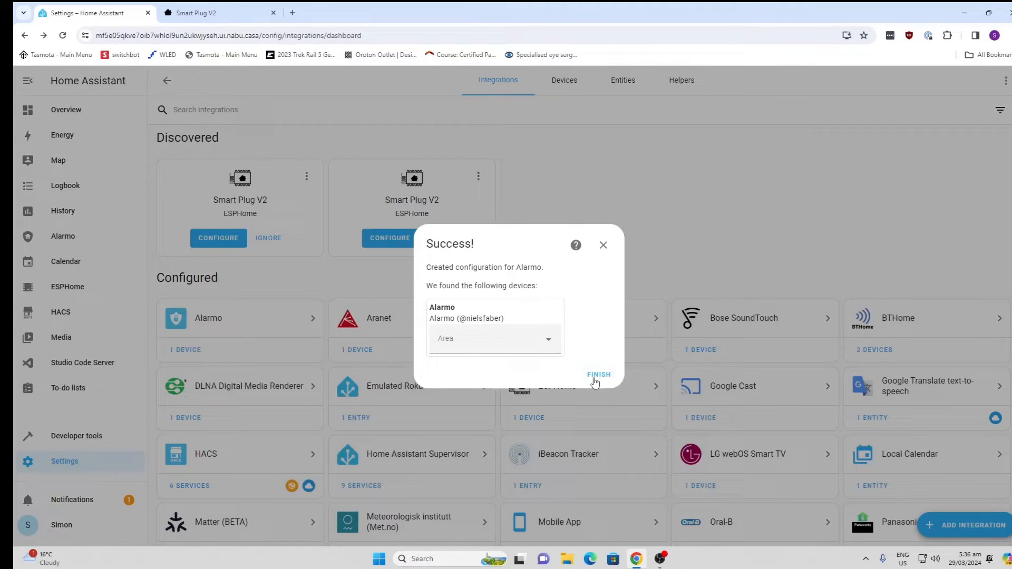
pyautogui.click(597, 375)
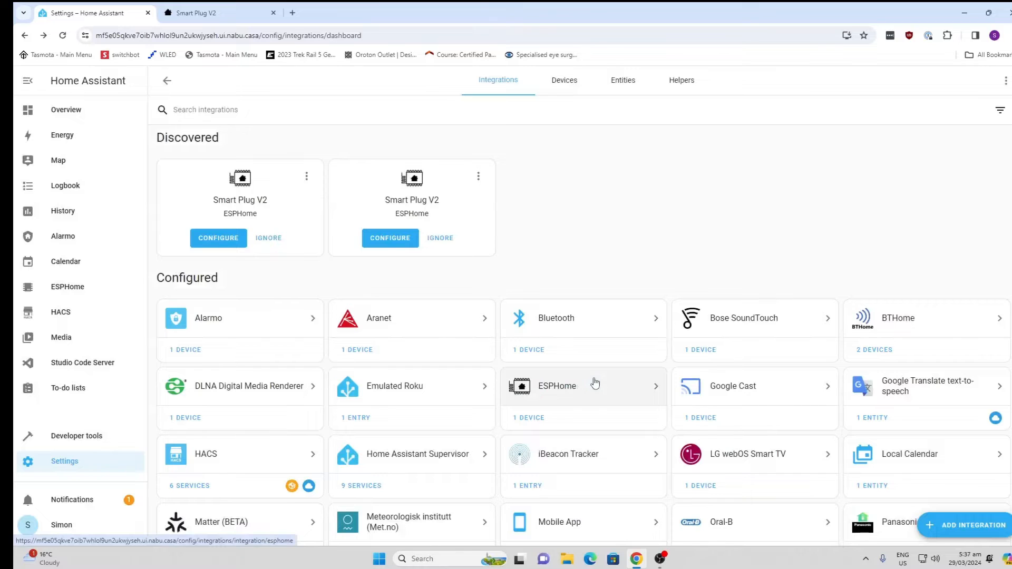
pyautogui.scroll(-3)
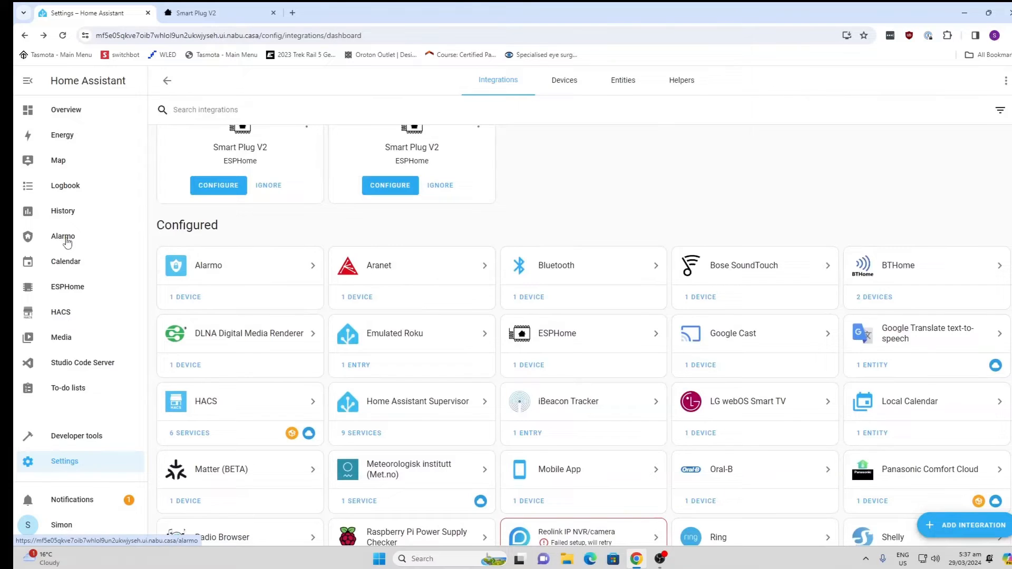
# - Open Alarmo from the sidebar and scroll through its General tab settings
pyautogui.click(62, 236)
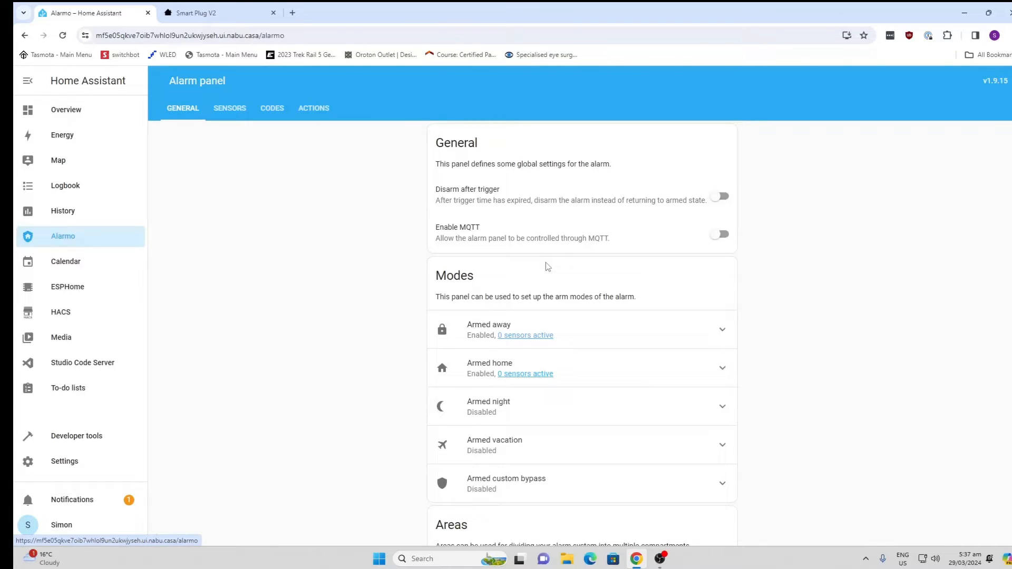
pyautogui.scroll(-3)
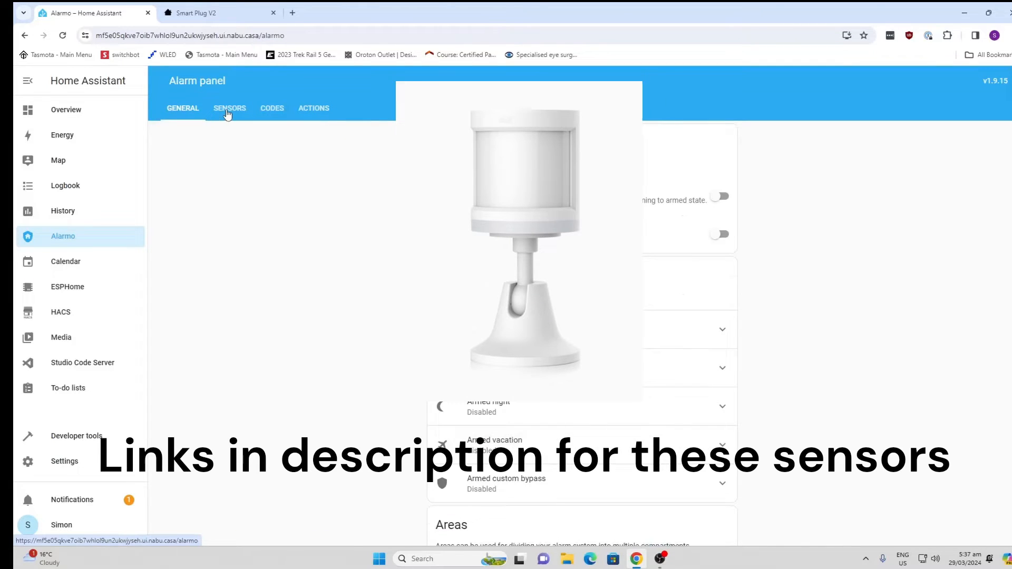
# - Add Front door Opening, LUMI magnet Opening, Kitchen Occupancy and LUMI motion sensors to Alarmo
pyautogui.click(229, 108)
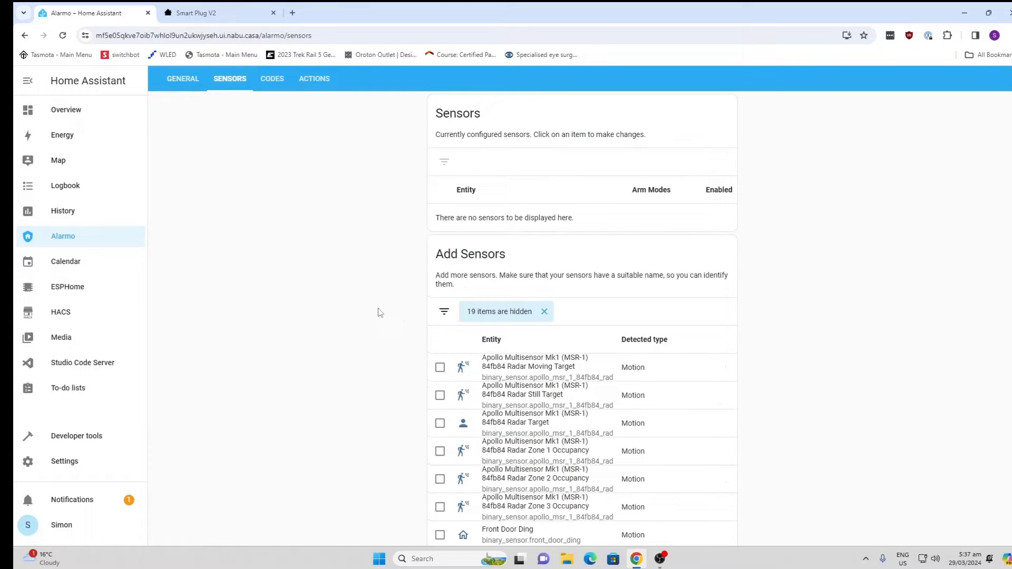
pyautogui.scroll(-3)
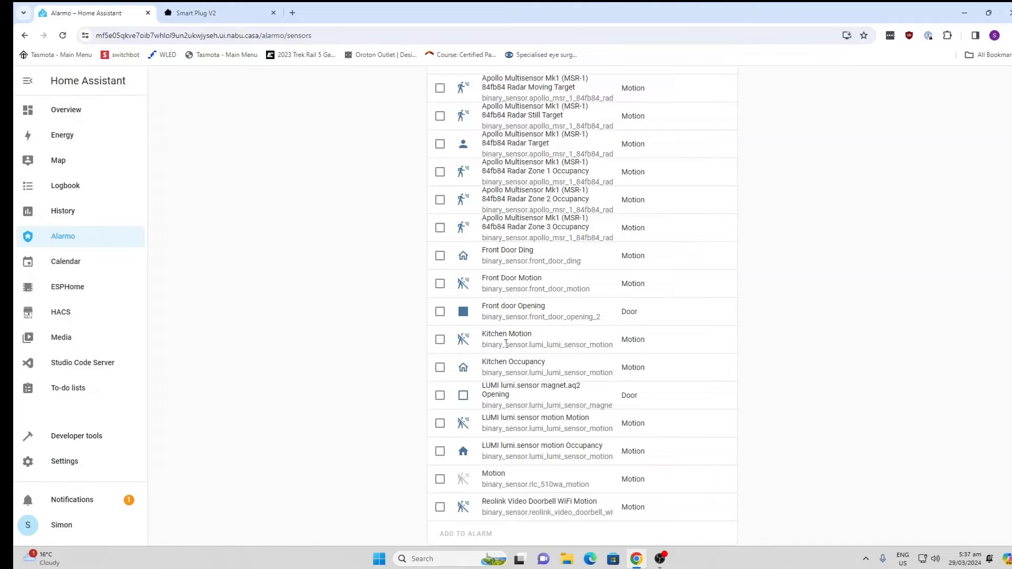
pyautogui.moveTo(451, 341)
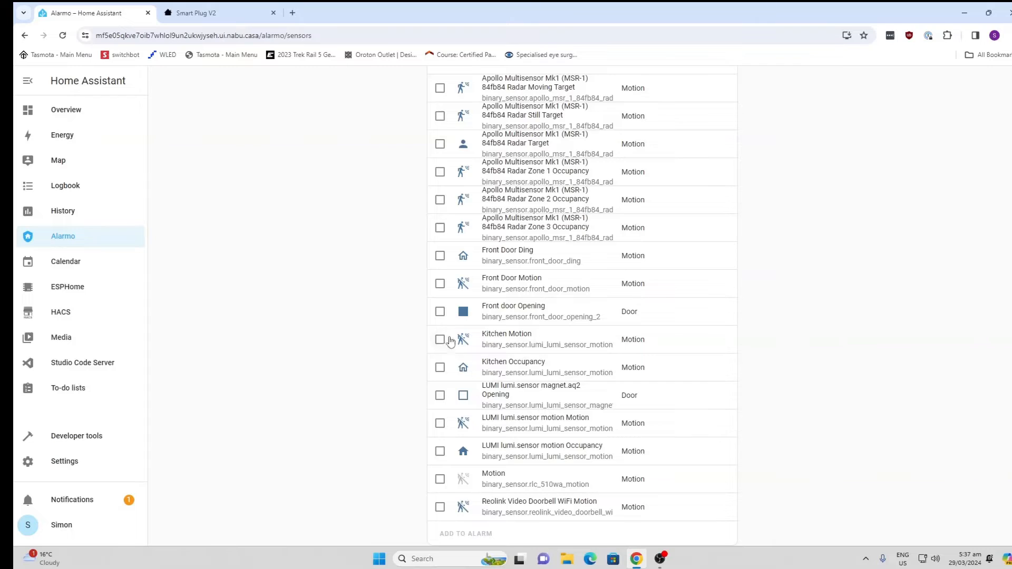
pyautogui.click(440, 311)
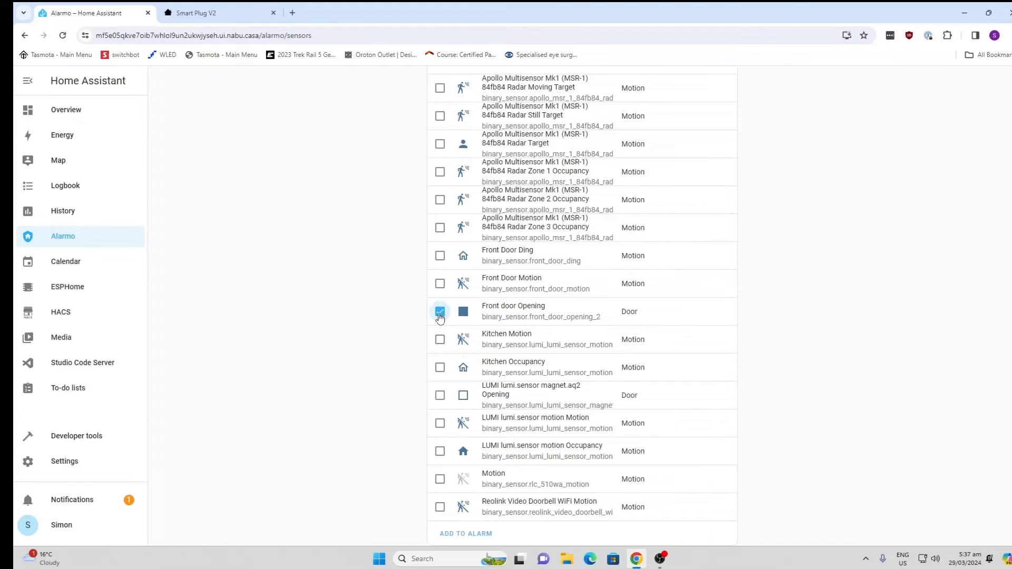
pyautogui.click(439, 311)
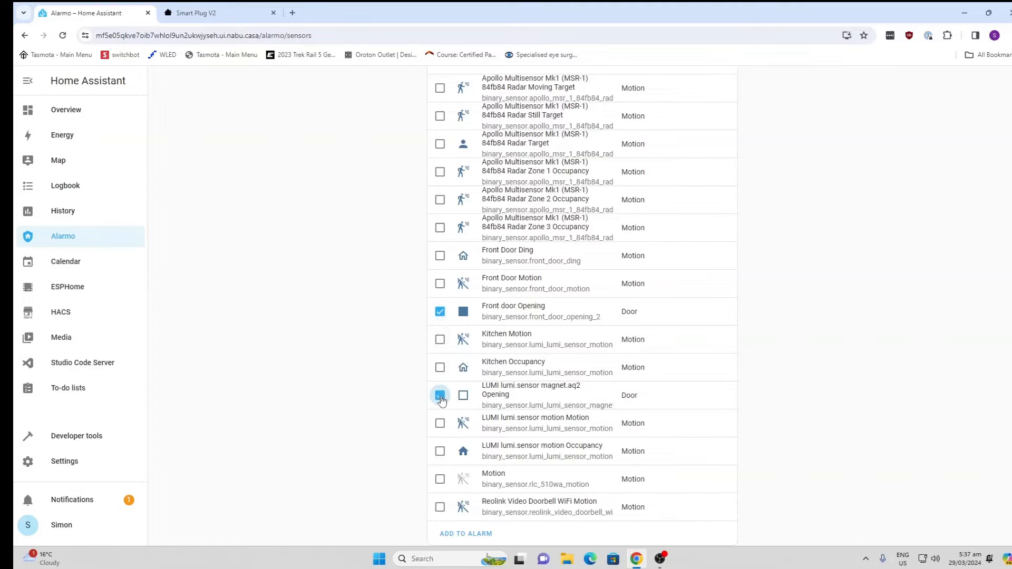
pyautogui.click(439, 394)
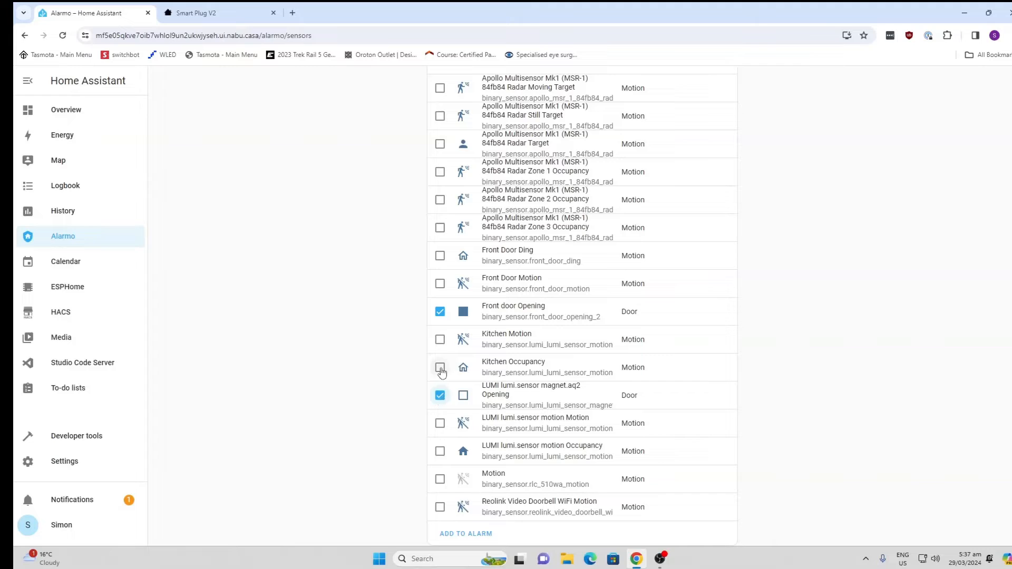
pyautogui.click(440, 368)
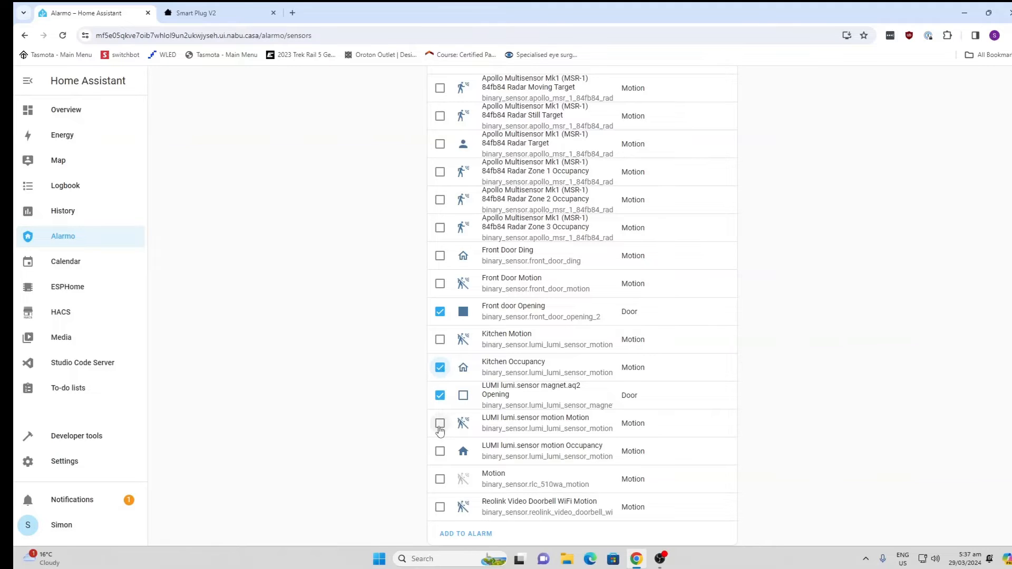
pyautogui.click(440, 423)
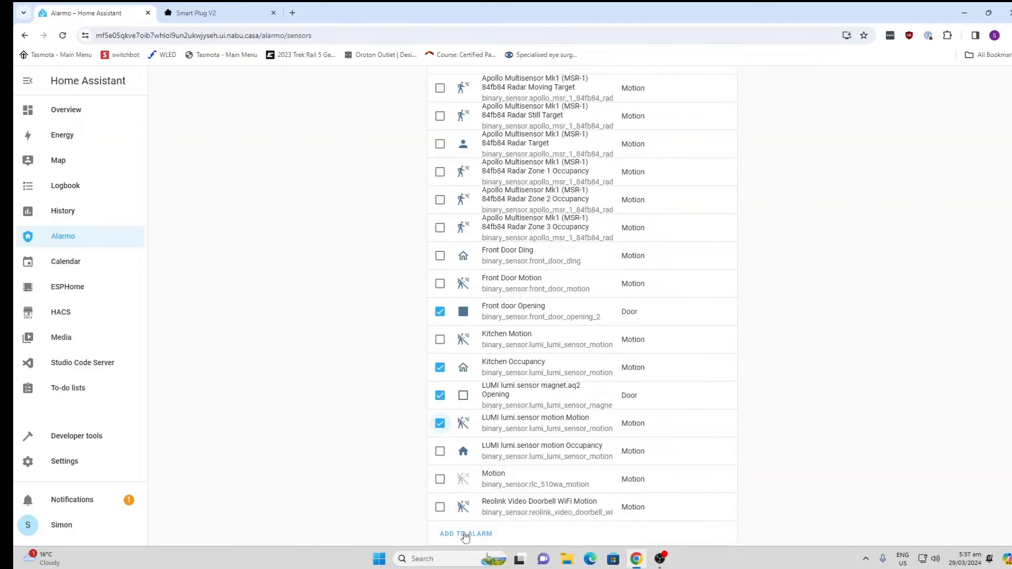
pyautogui.click(466, 534)
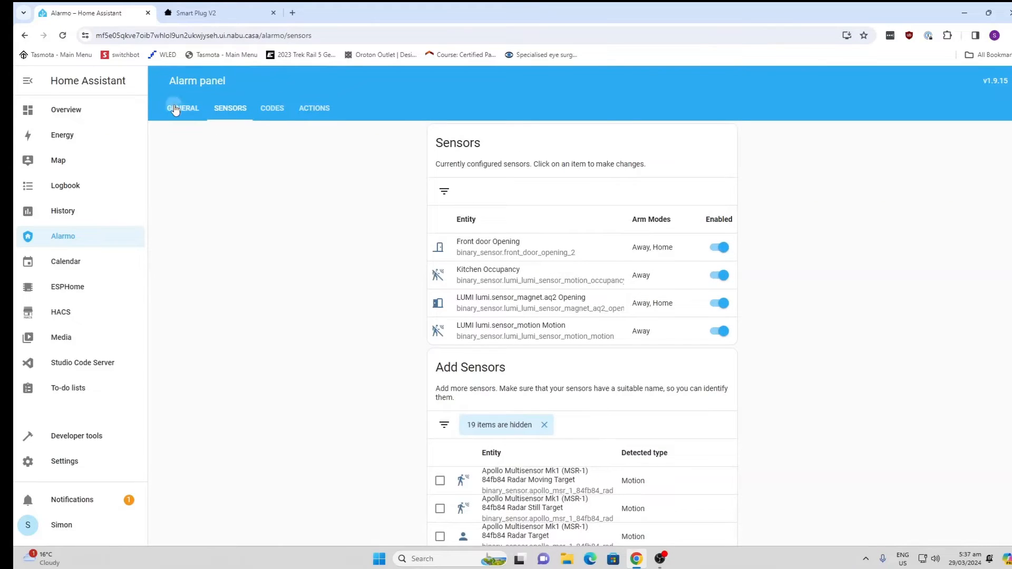
# - Review the arm modes on the General tab, then switch to Actions
pyautogui.click(183, 108)
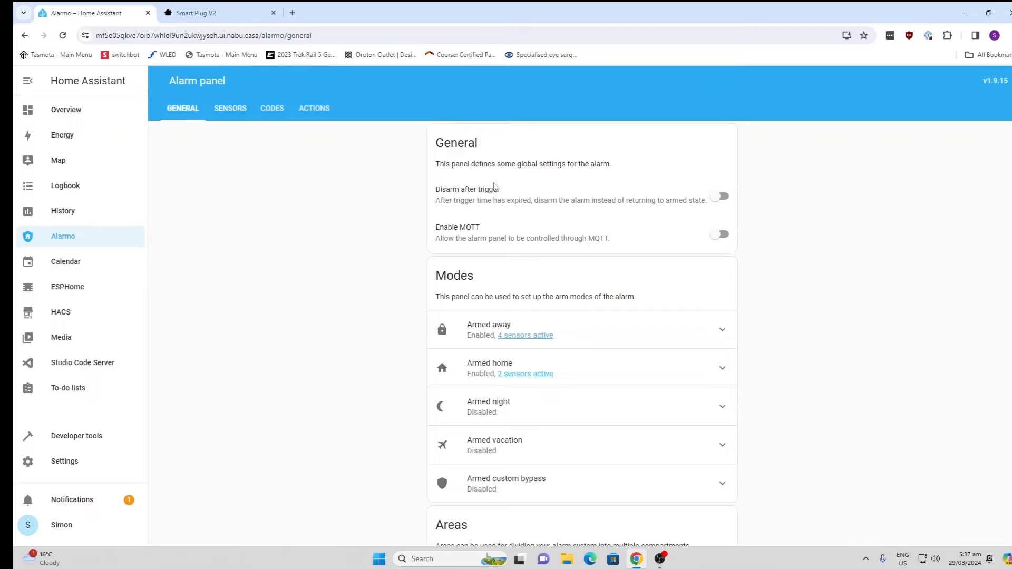
pyautogui.moveTo(471, 336)
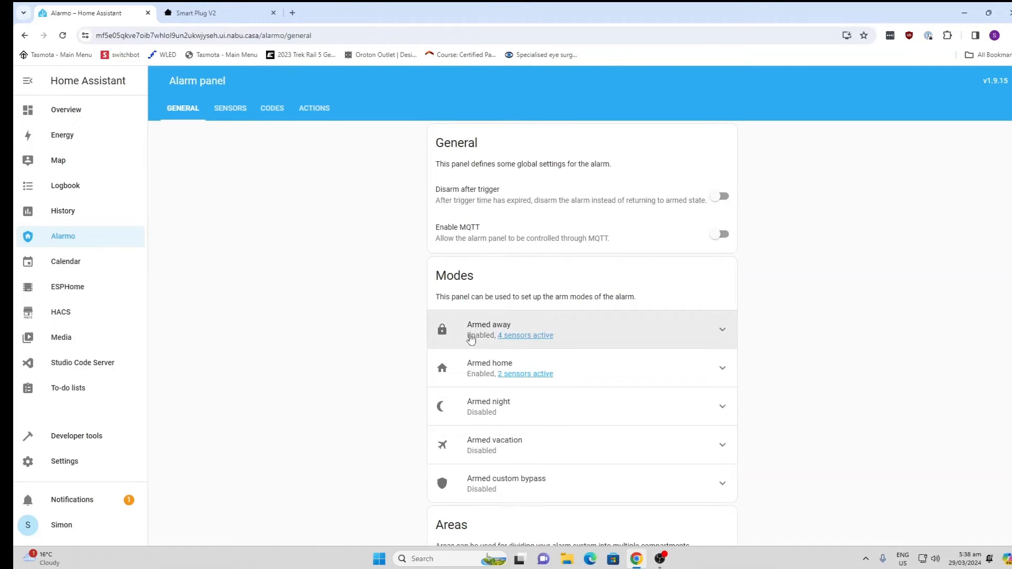
pyautogui.moveTo(487, 373)
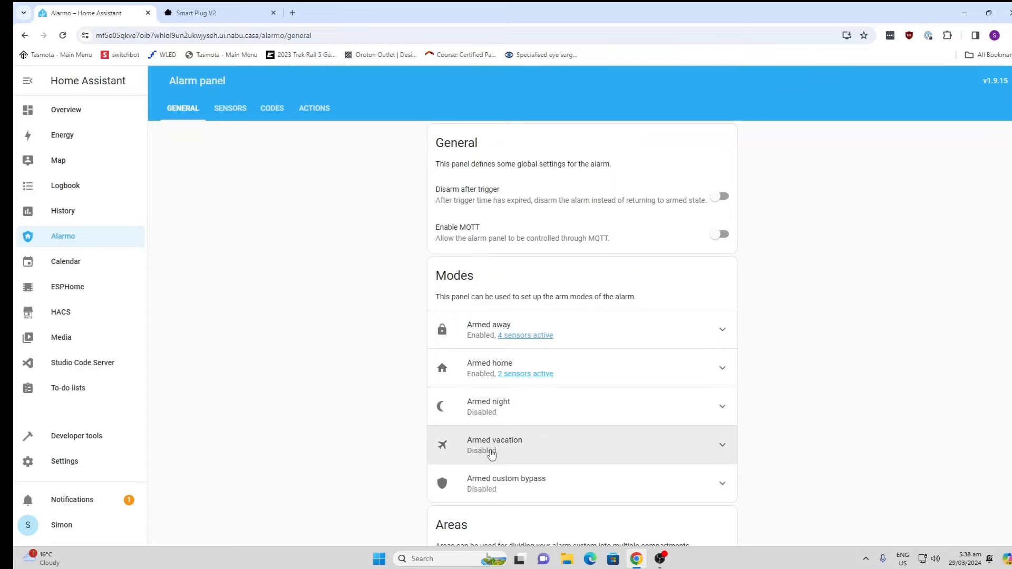
pyautogui.moveTo(501, 483)
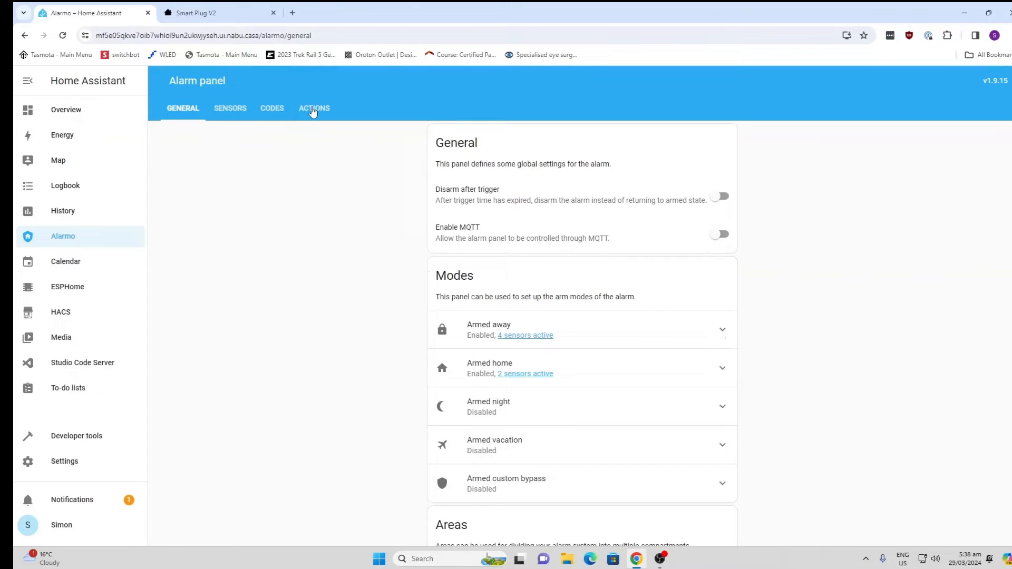
pyautogui.click(314, 107)
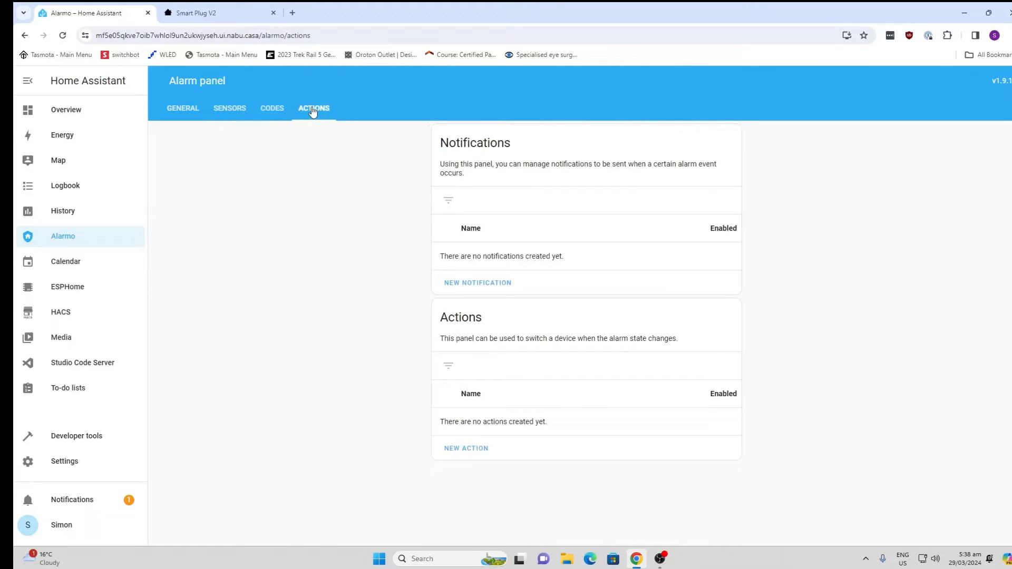
pyautogui.moveTo(310, 132)
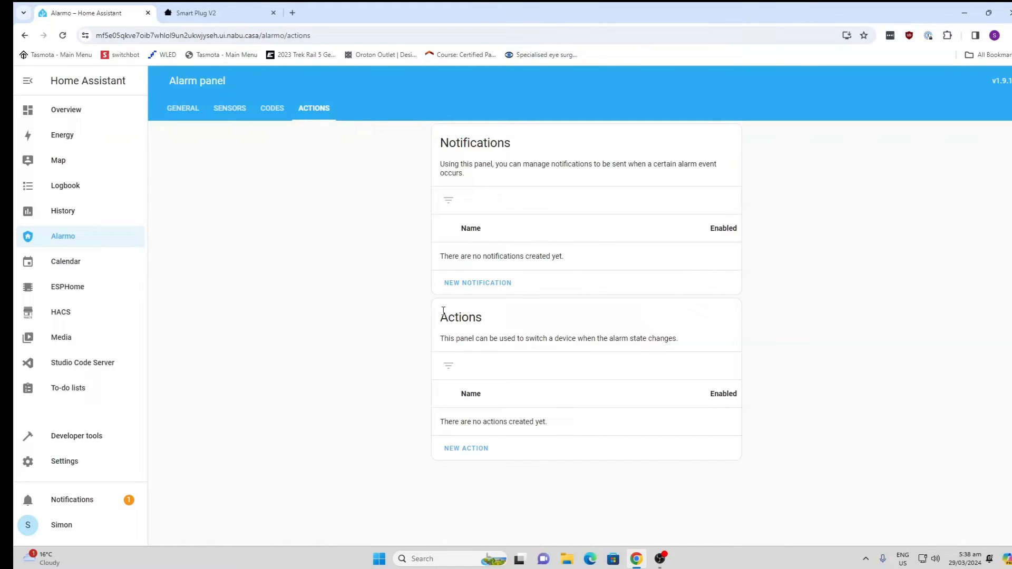
# - Create a new Alarmo notification
pyautogui.click(477, 282)
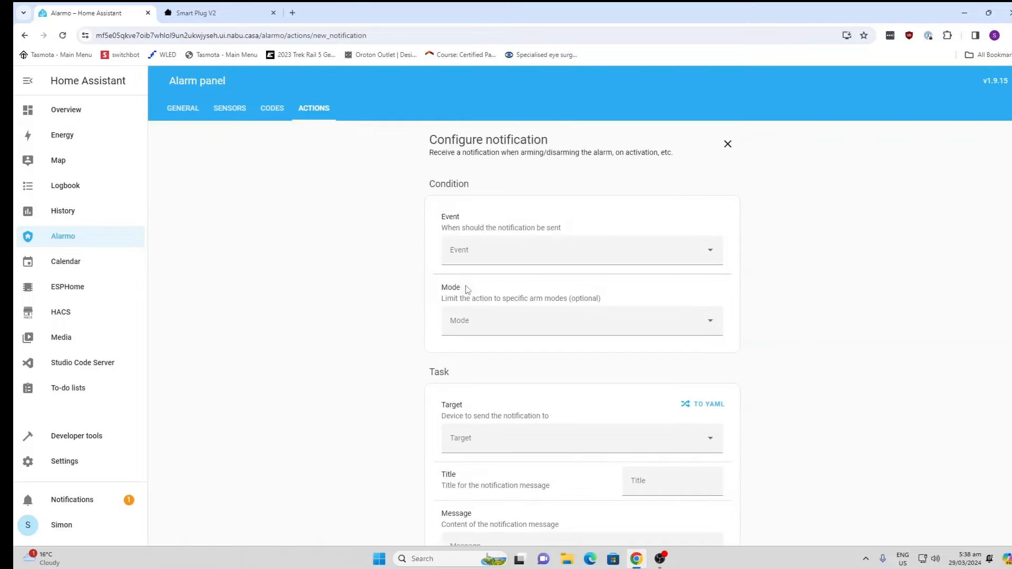
# - Set the notification event to 'Alarm is triggered' with mode Away
pyautogui.click(580, 250)
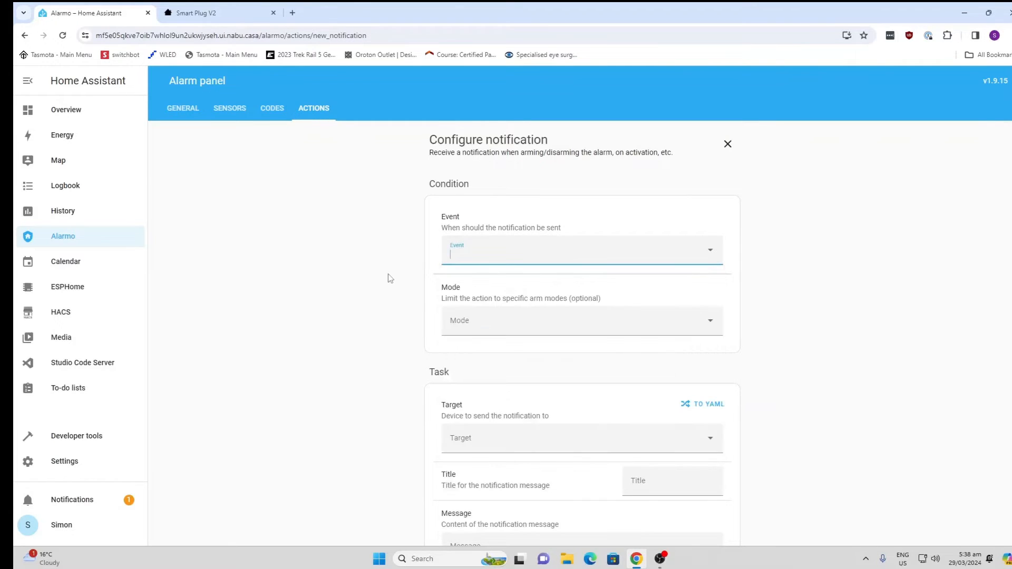
pyautogui.click(580, 251)
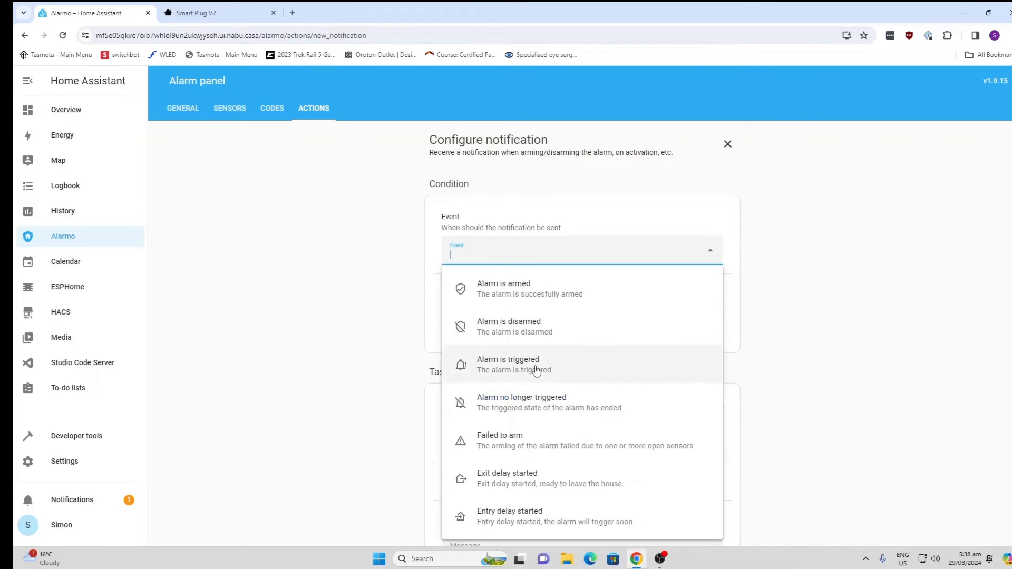
pyautogui.click(509, 364)
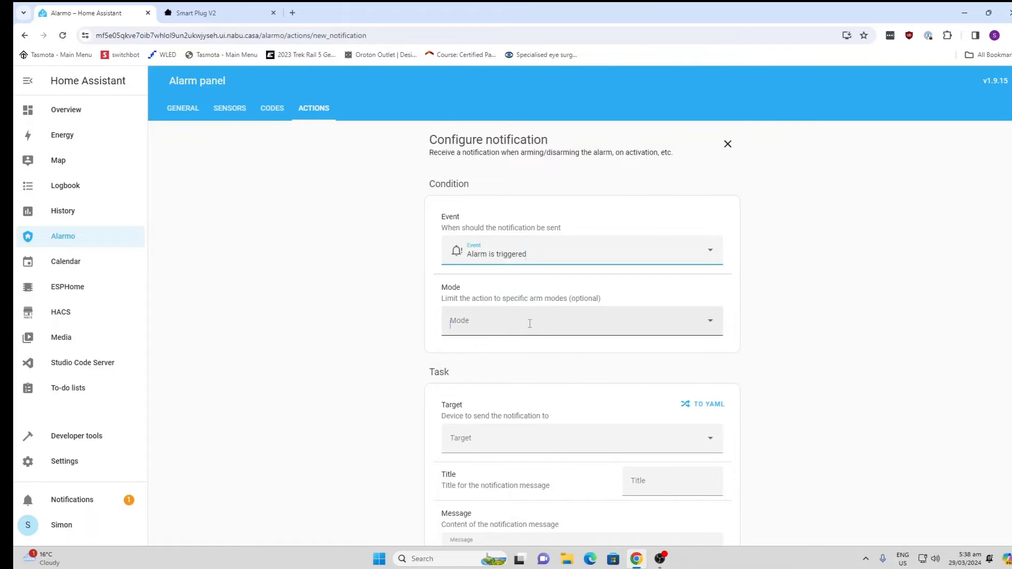
pyautogui.click(581, 321)
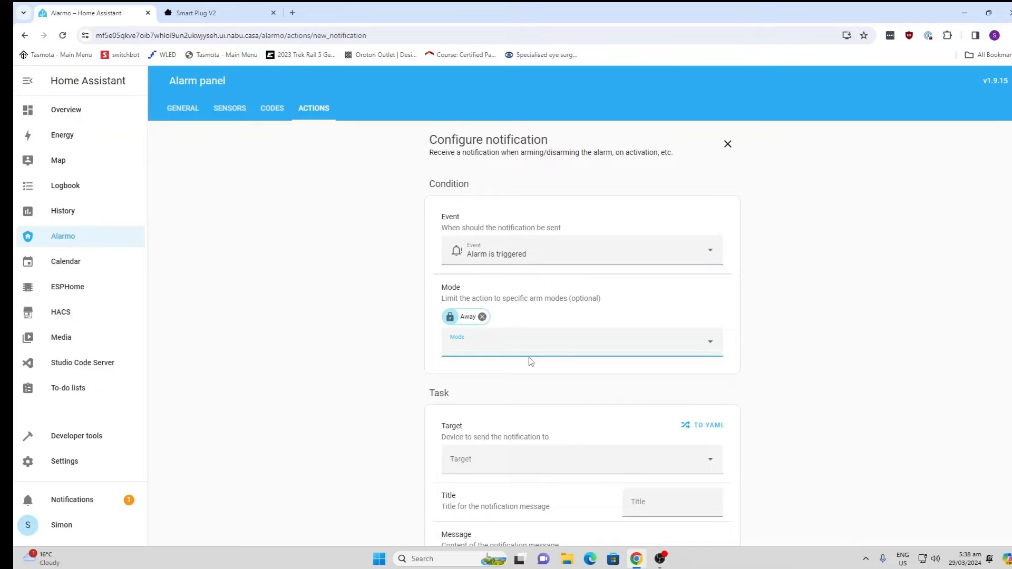
pyautogui.scroll(-3)
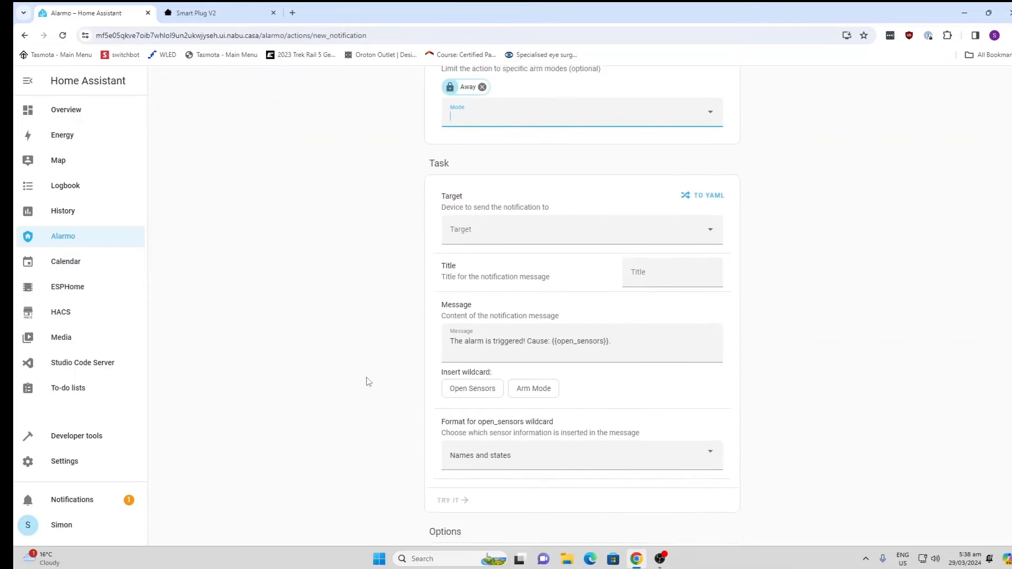
pyautogui.scroll(-3)
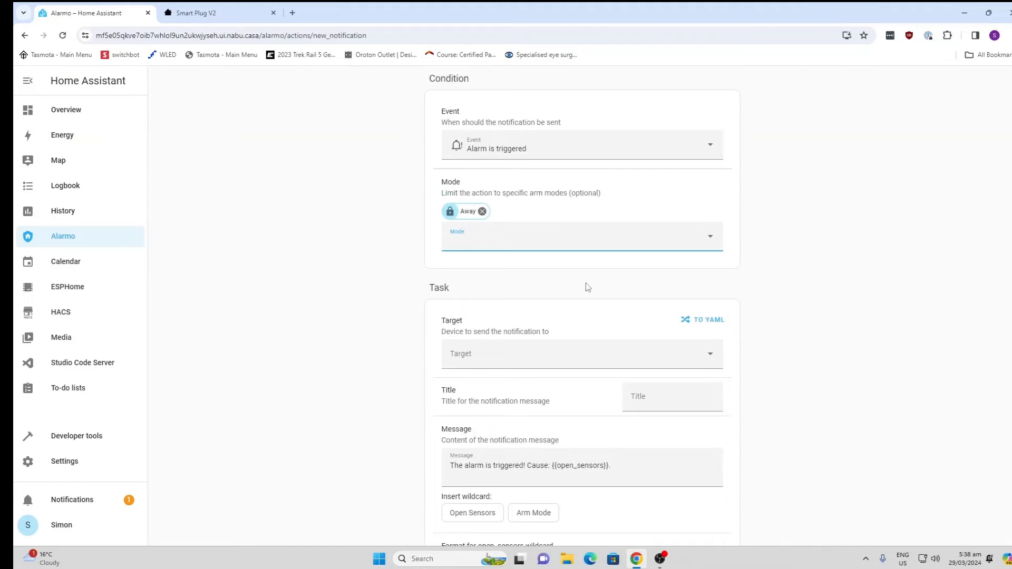
pyautogui.scroll(-3)
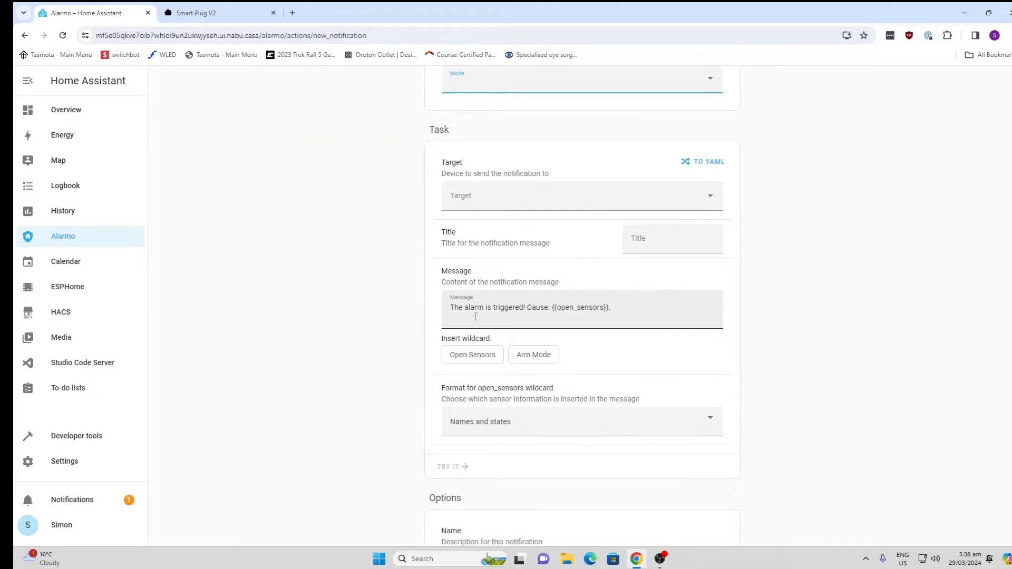
pyautogui.scroll(-3)
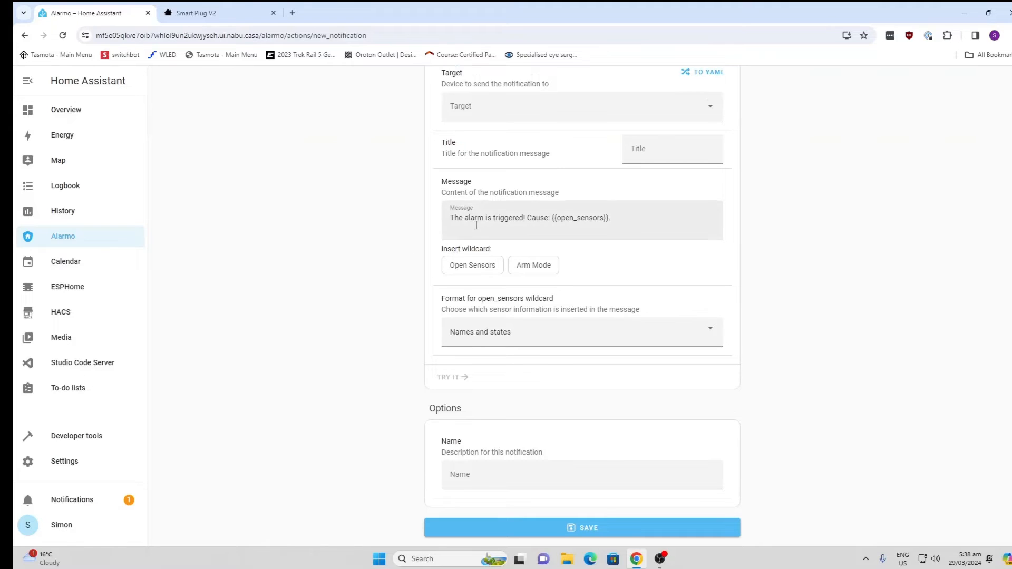
pyautogui.click(581, 106)
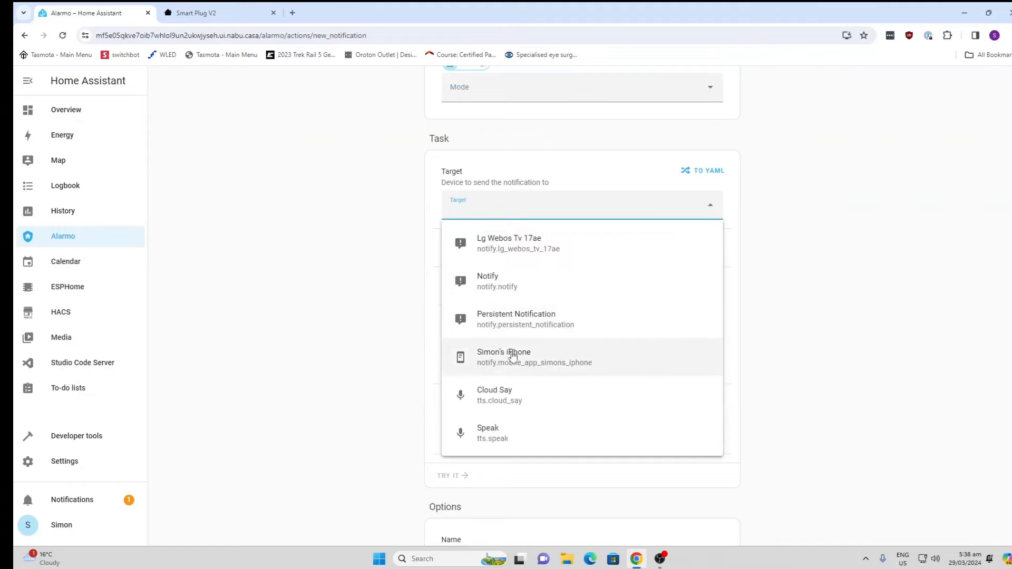
pyautogui.click(503, 357)
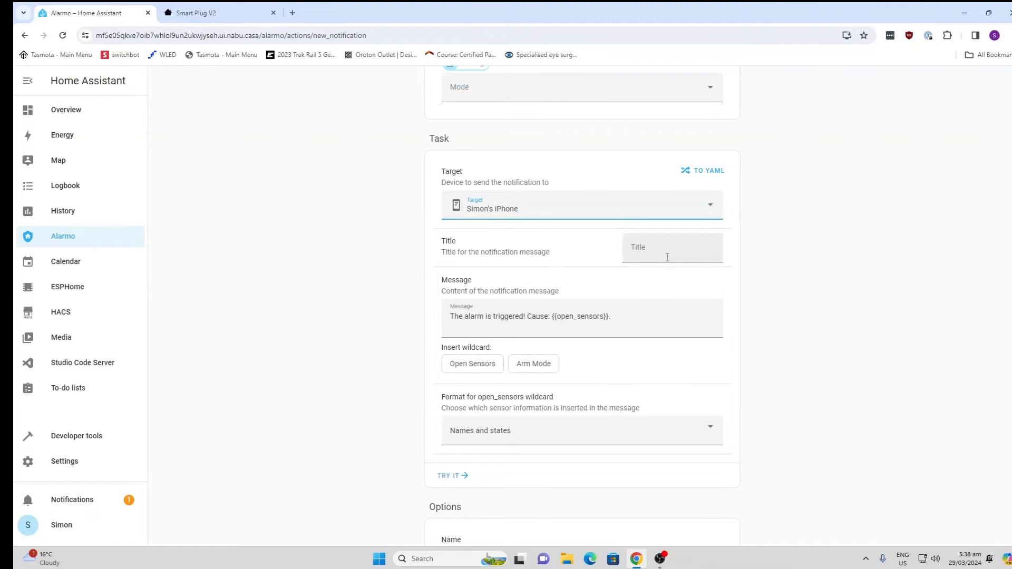
pyautogui.write('Alarm!')
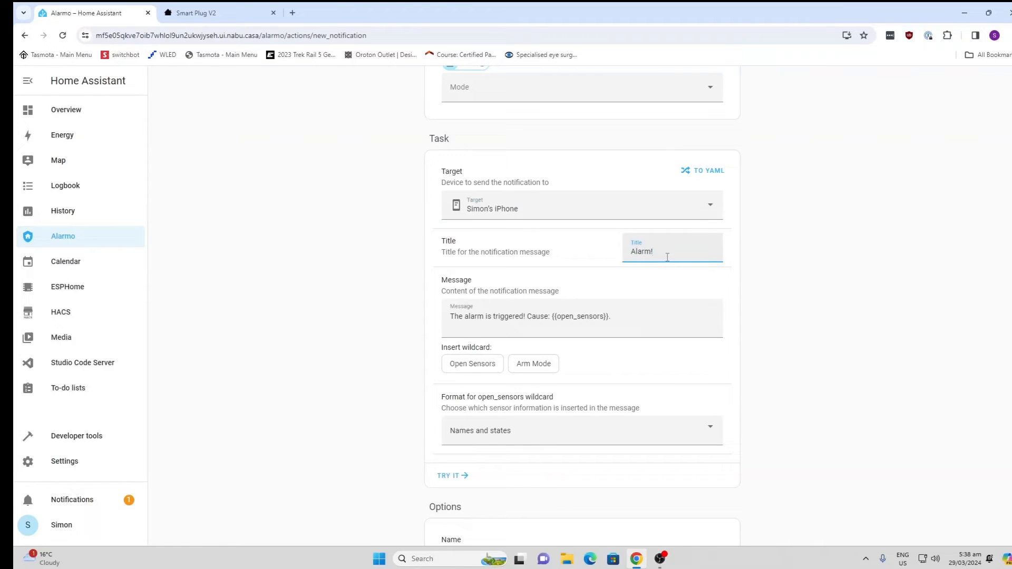
pyautogui.scroll(-3)
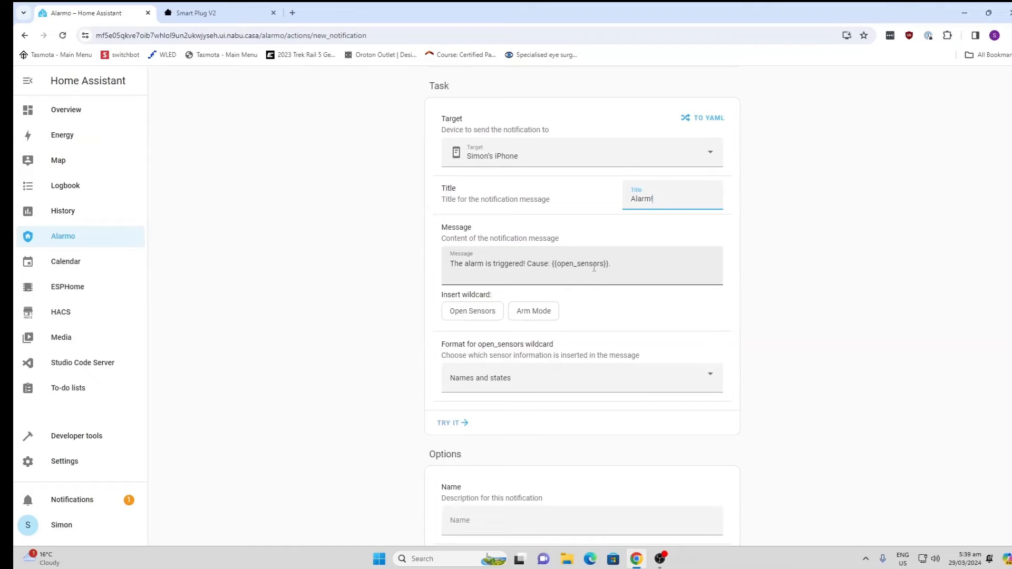
pyautogui.scroll(-3)
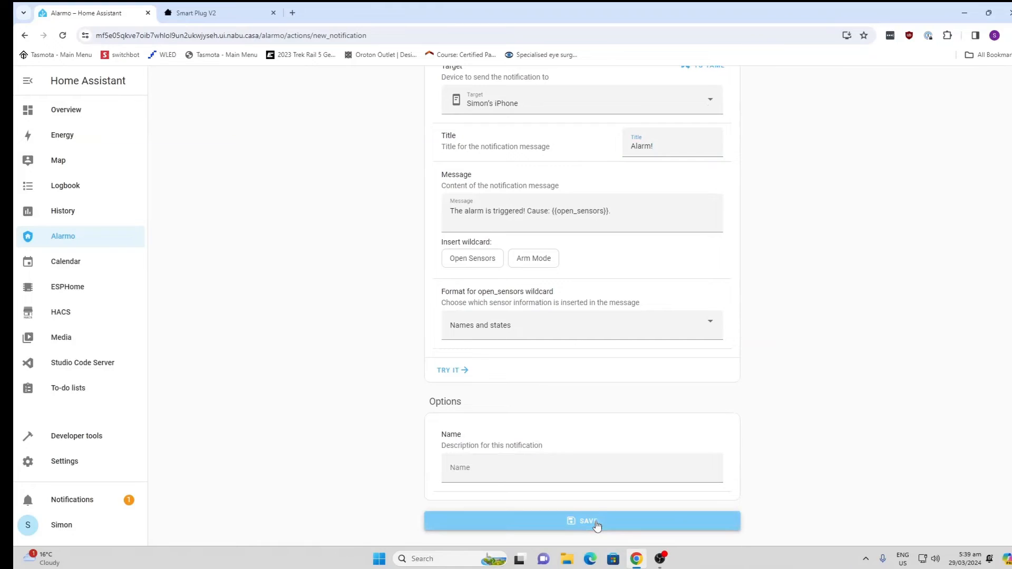
pyautogui.click(581, 521)
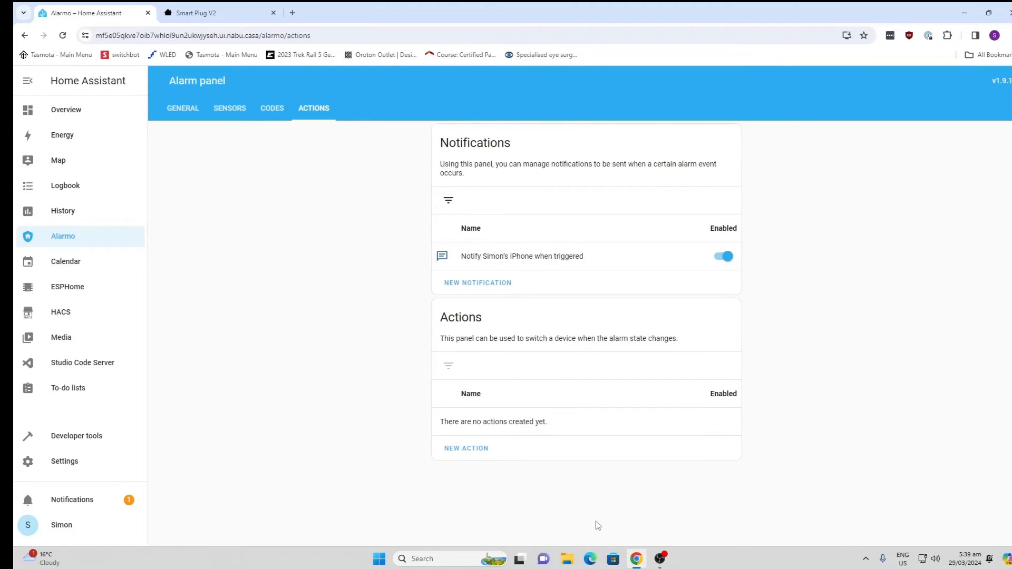
pyautogui.moveTo(164, 317)
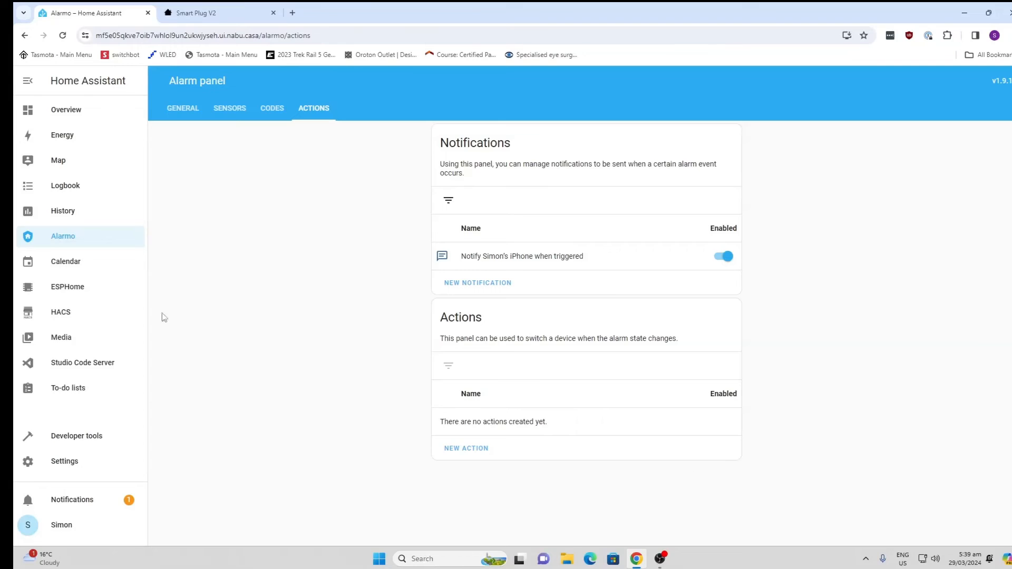
pyautogui.click(183, 108)
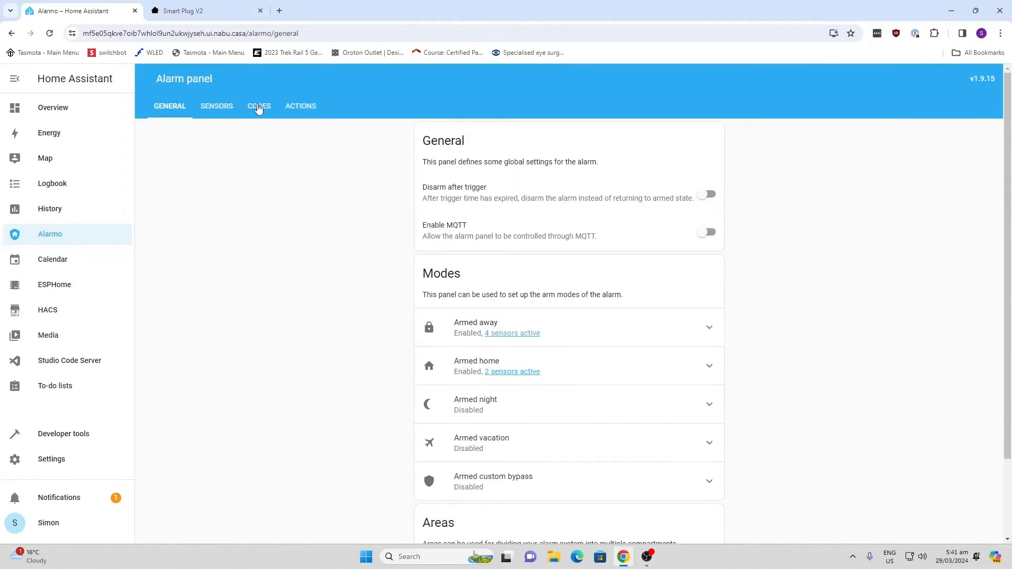
# - Require a PIN code for both disarming and arming in Alarmo's Codes tab
pyautogui.click(259, 105)
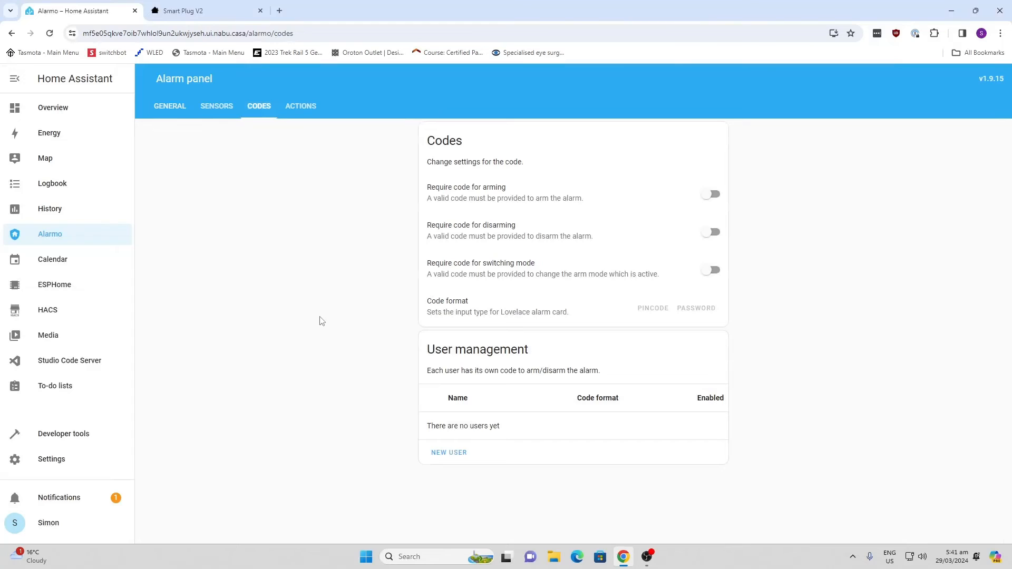
pyautogui.moveTo(644, 236)
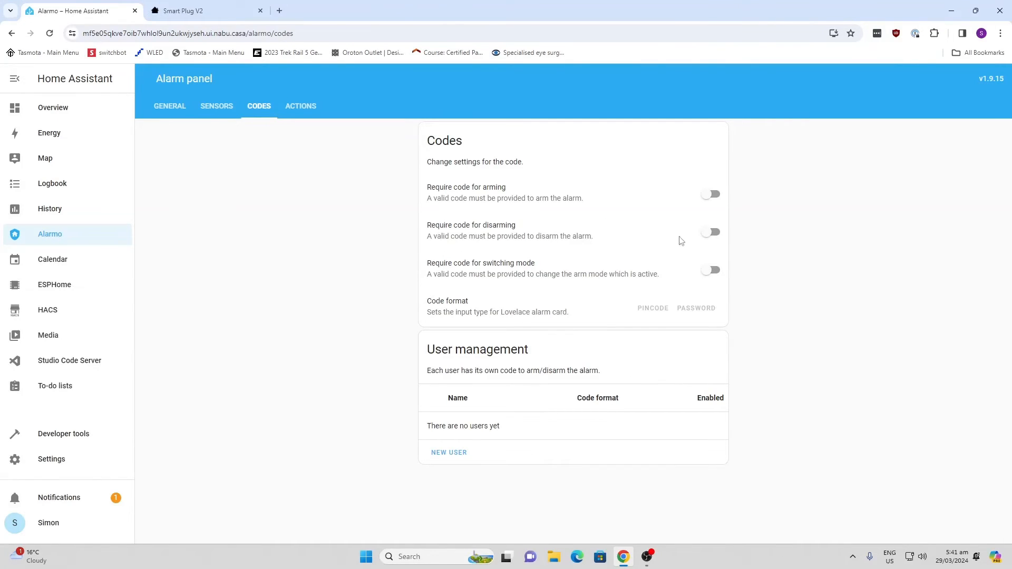
pyautogui.click(710, 232)
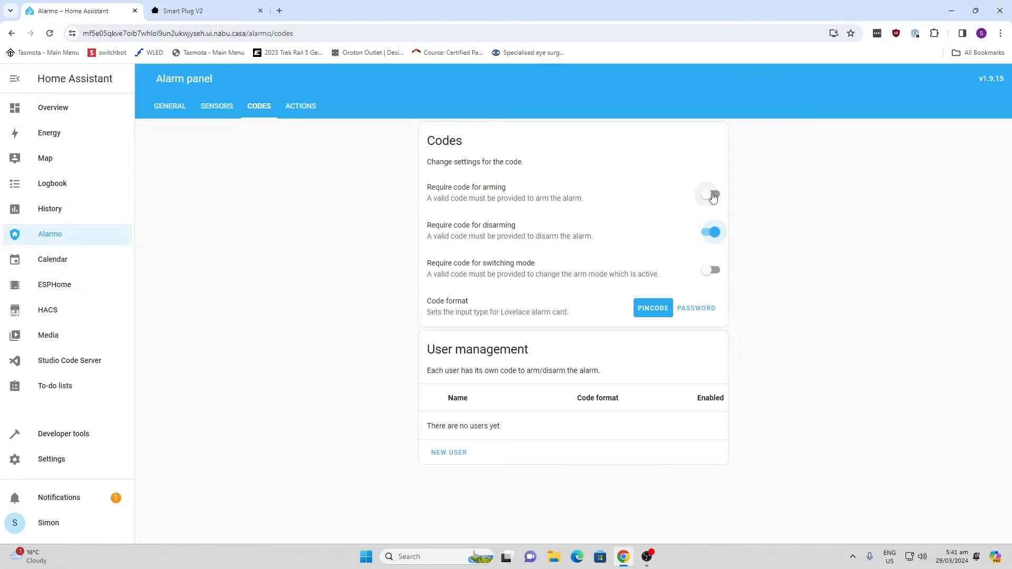
pyautogui.click(710, 194)
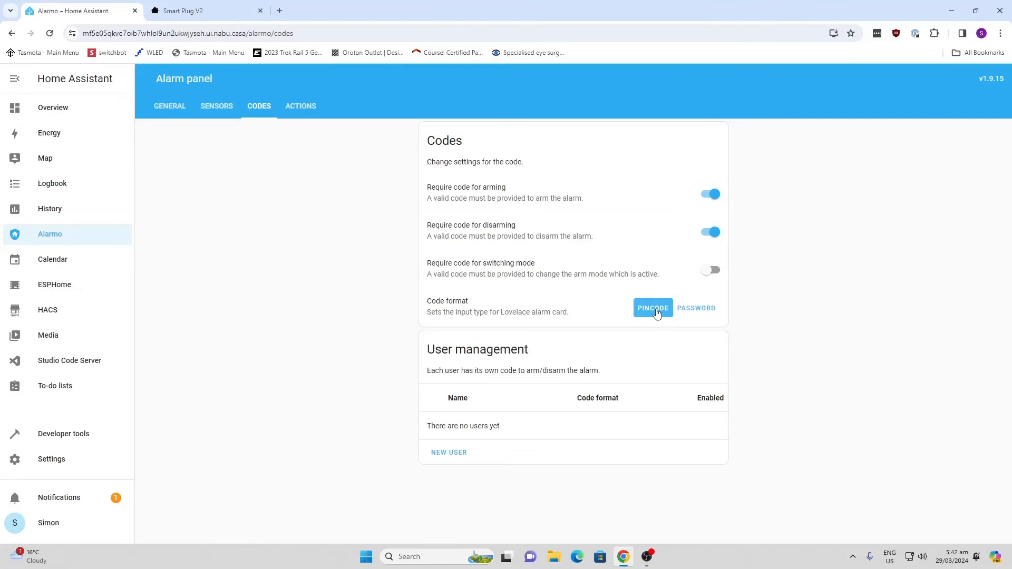
pyautogui.moveTo(513, 474)
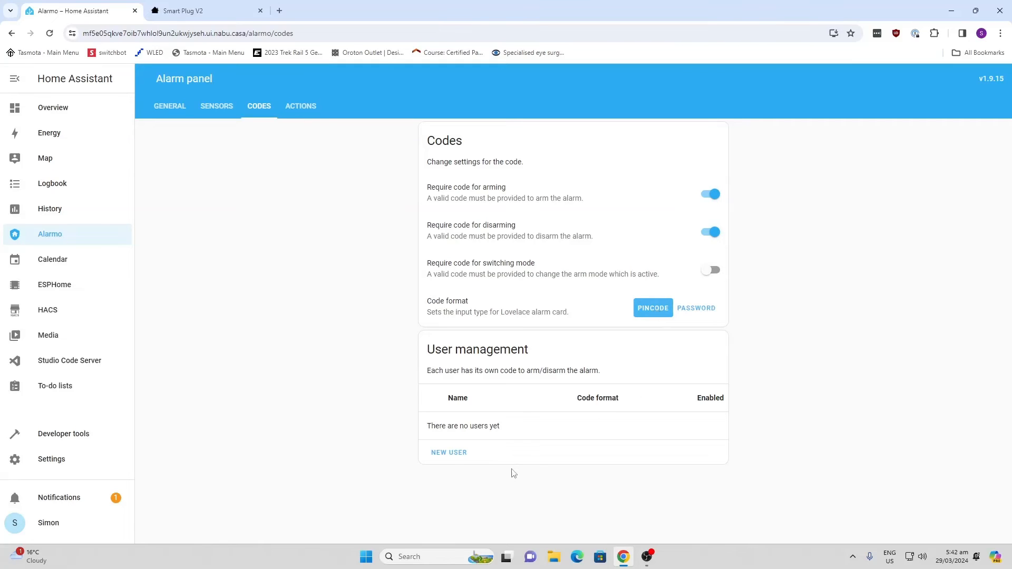
# - Start a new Alarmo user named 'Simon', then leave for Overview without saving
pyautogui.click(449, 452)
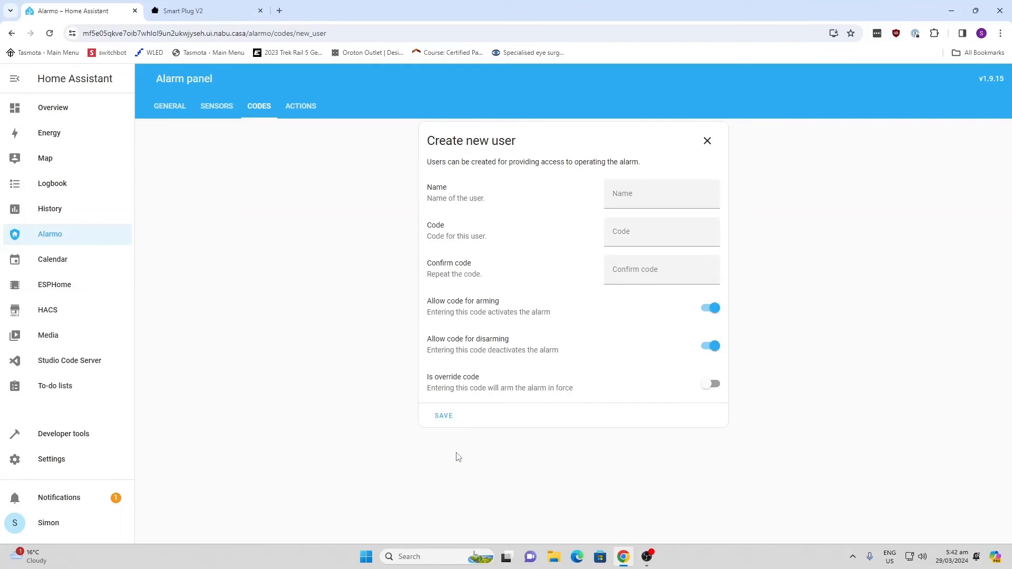
pyautogui.click(661, 194)
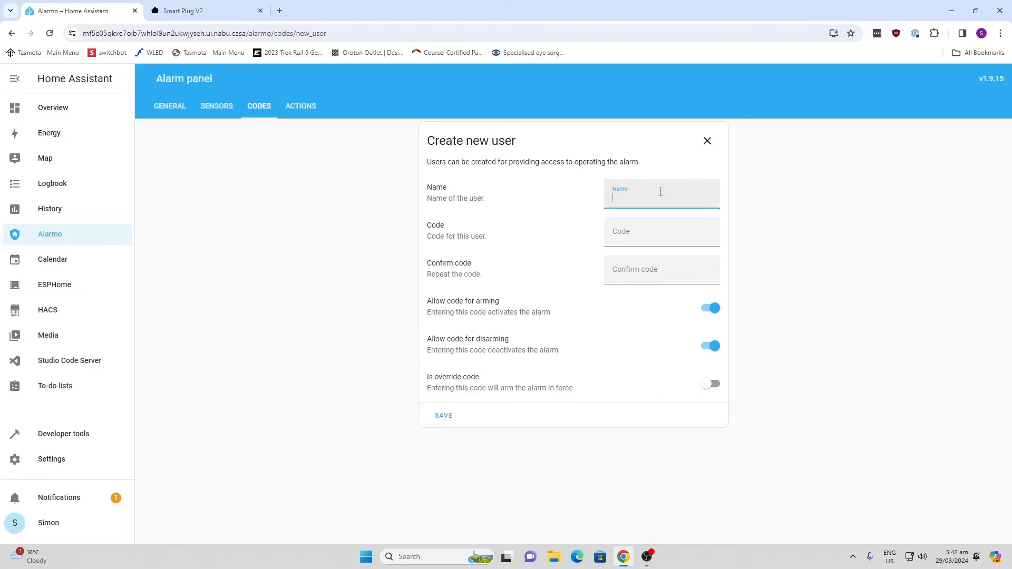
pyautogui.write('Simon')
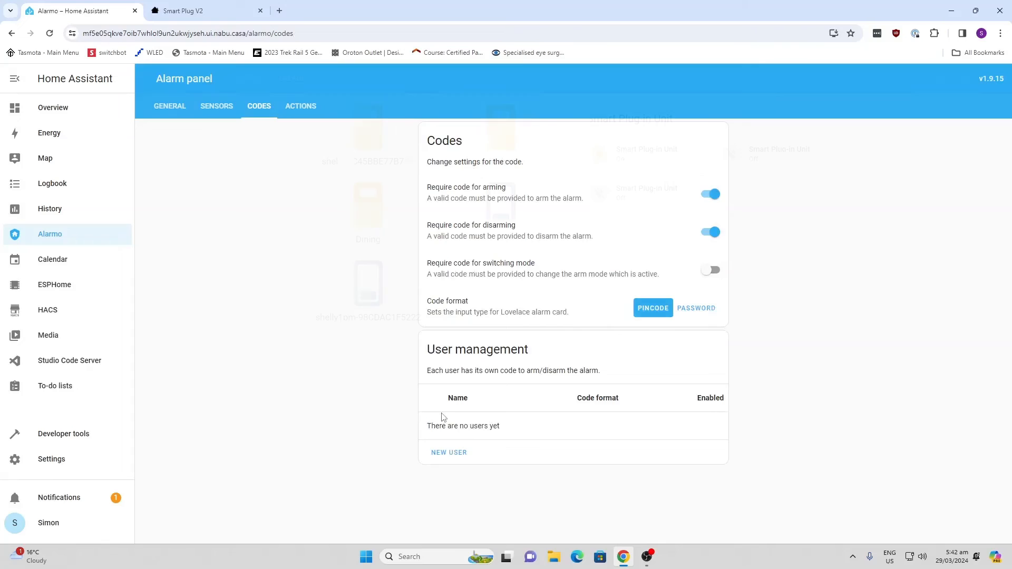
pyautogui.click(53, 107)
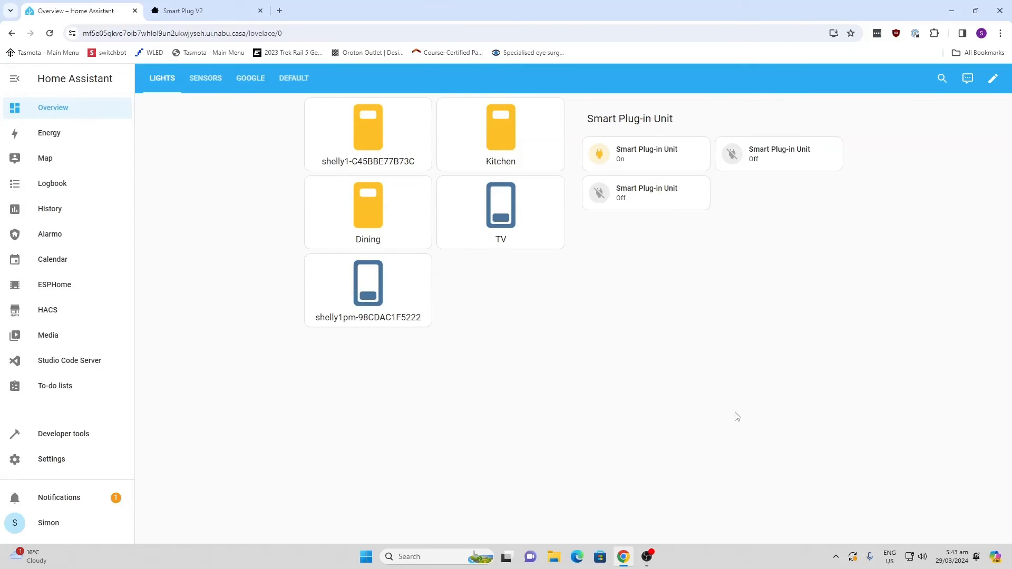
pyautogui.moveTo(735, 411)
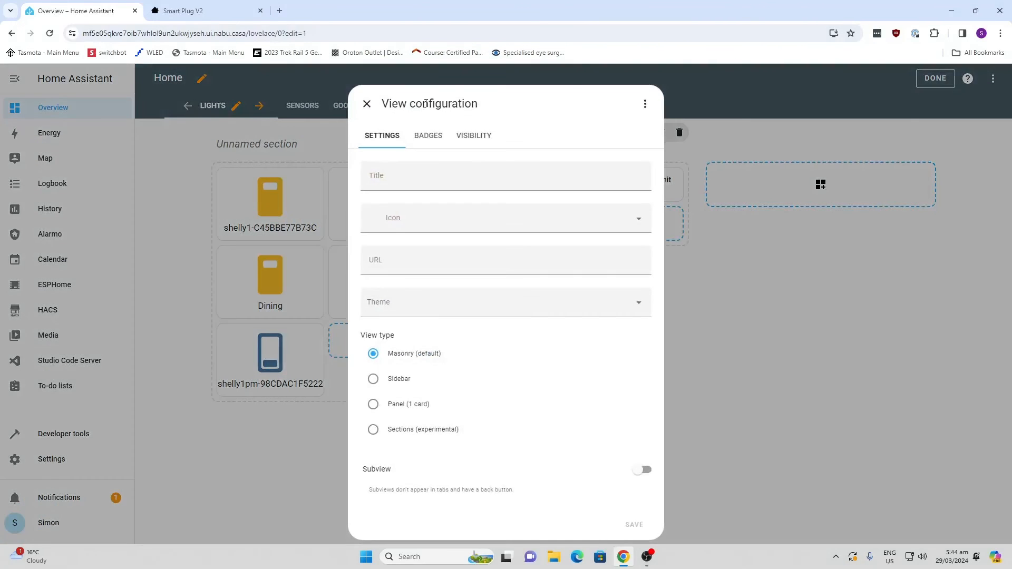
# - Save a new dashboard view titled 'Alarmo'
pyautogui.click(506, 175)
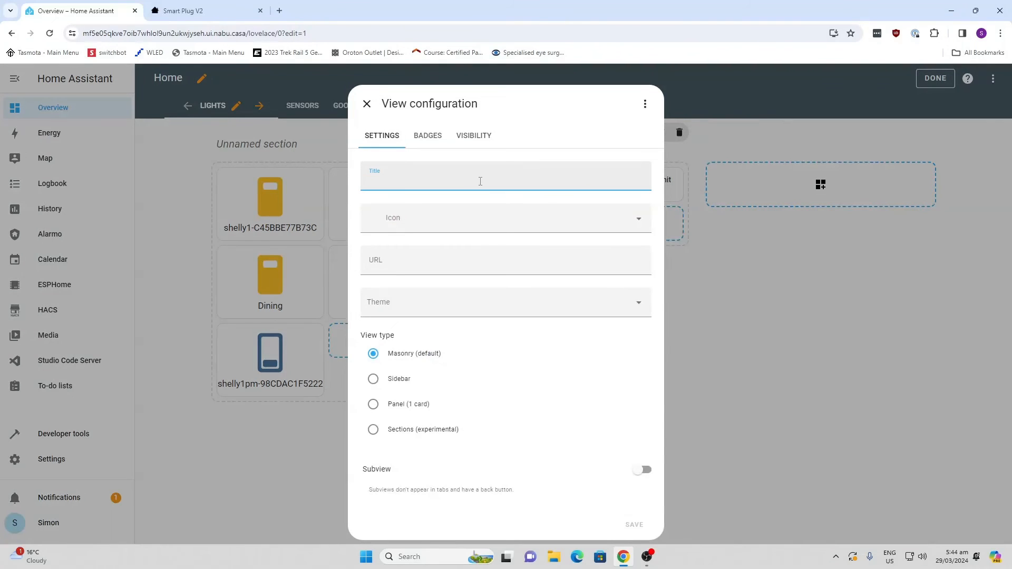
pyautogui.write('Alarmo')
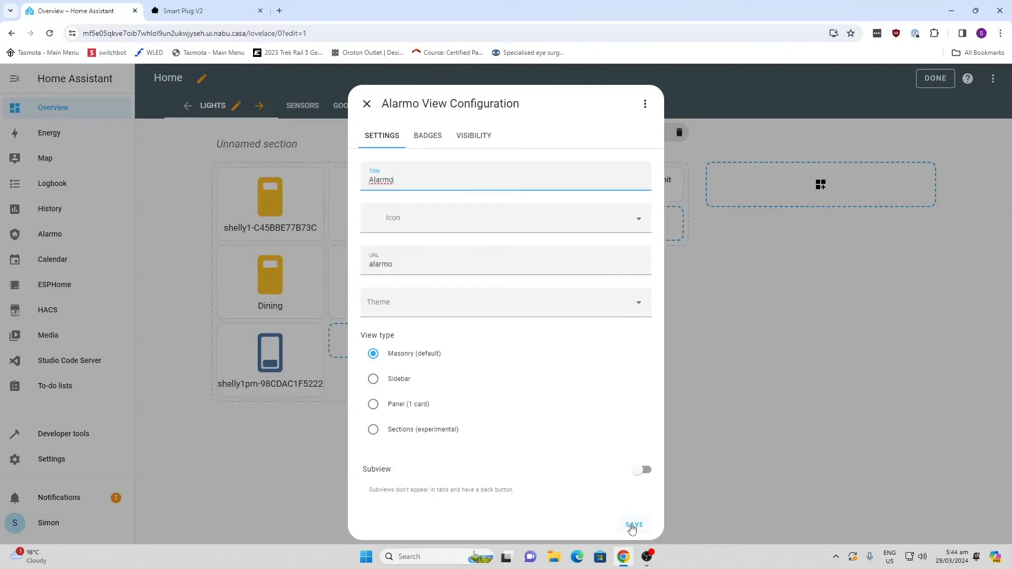
pyautogui.click(634, 525)
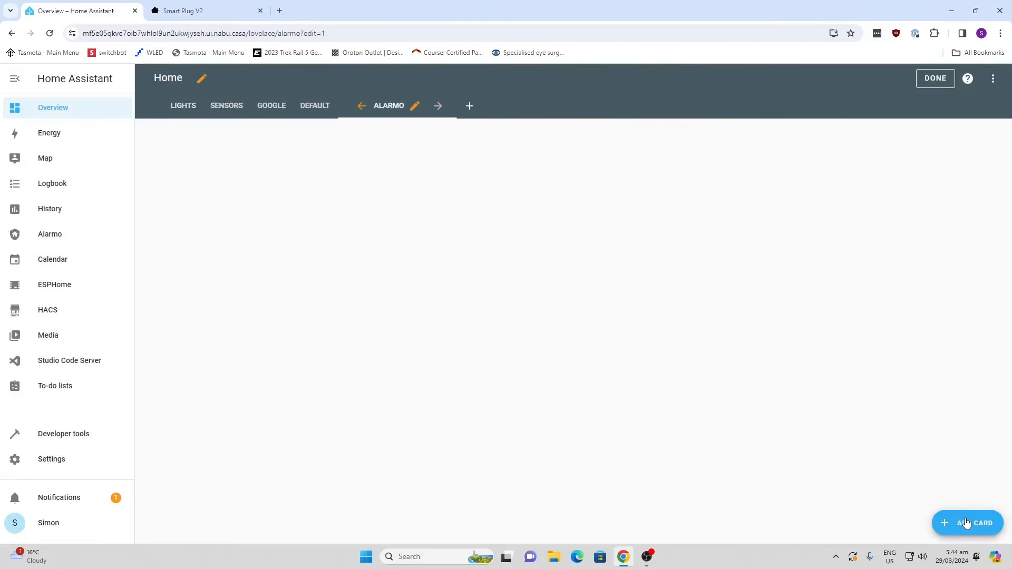
# - Add an Alarm panel card for the Alarmo entity with Arm home and Arm away
pyautogui.click(973, 523)
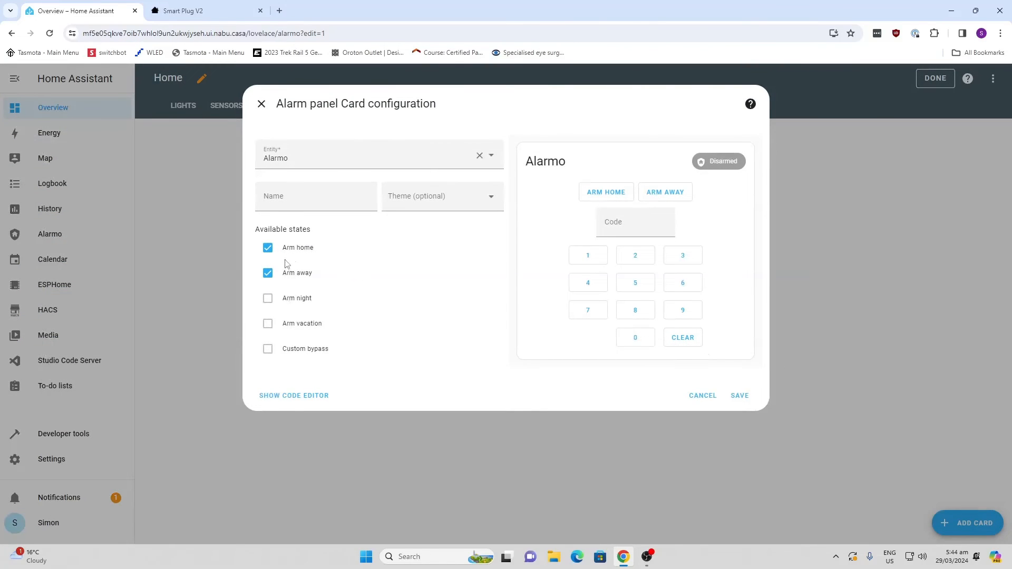
pyautogui.moveTo(796, 359)
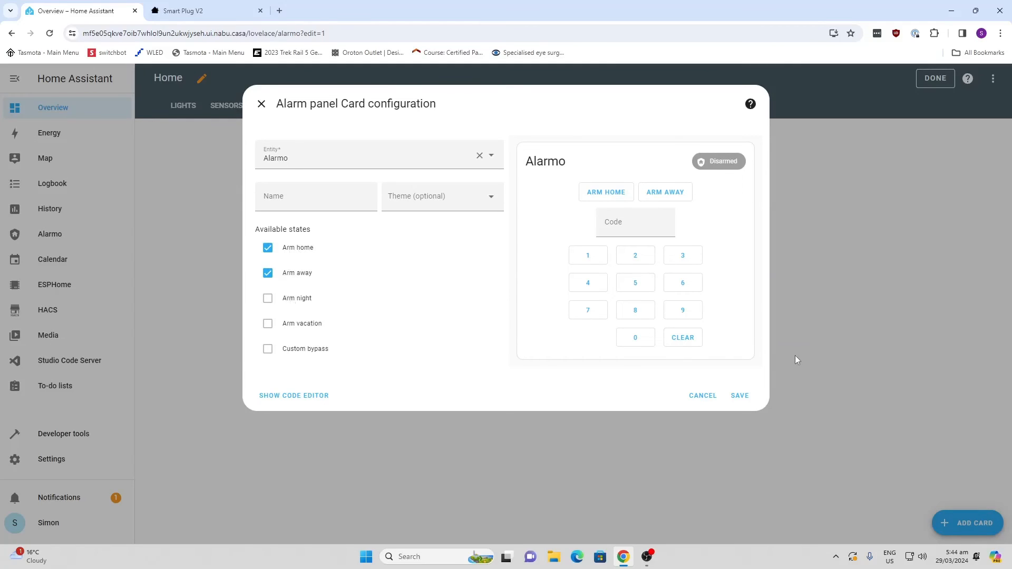
pyautogui.moveTo(760, 402)
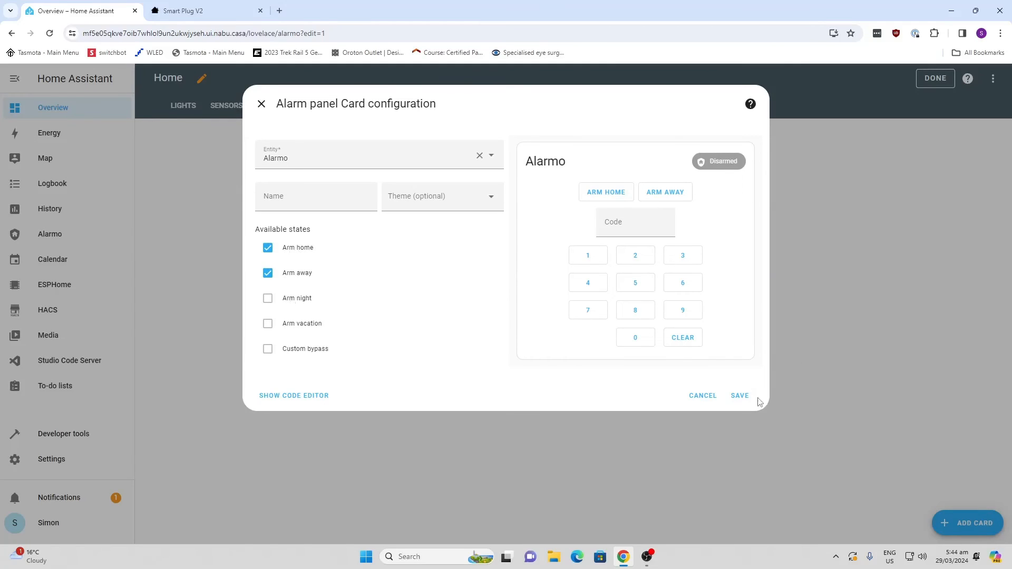
pyautogui.click(740, 396)
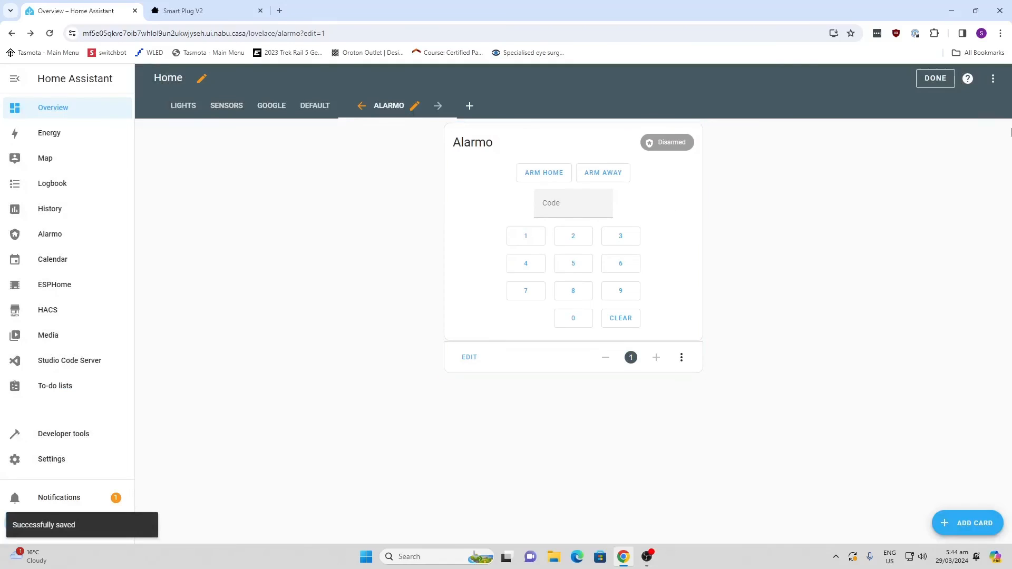
# - Exit dashboard edit mode so the Alarmo view shows its alarm panel
pyautogui.click(935, 78)
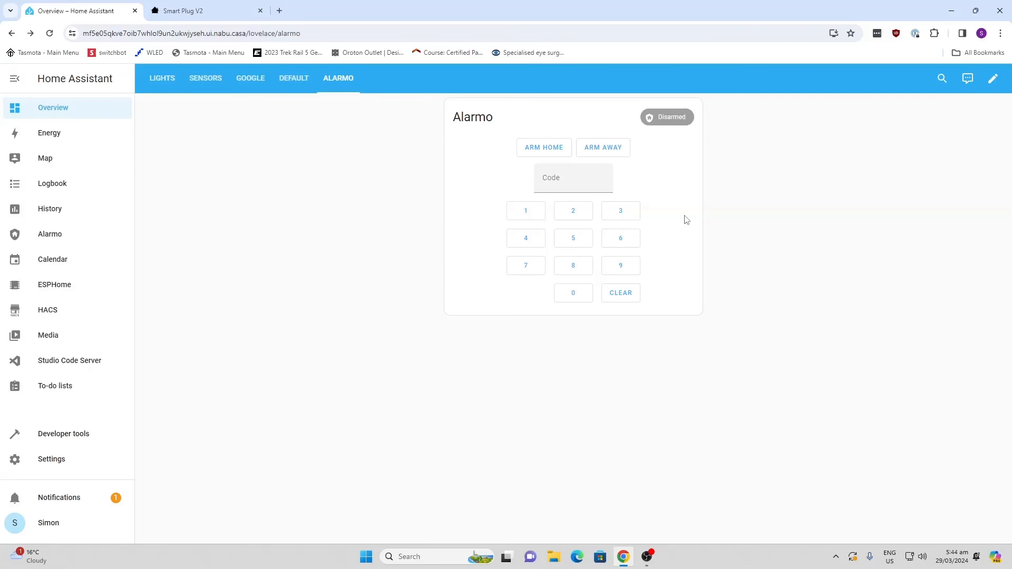
pyautogui.moveTo(684, 219)
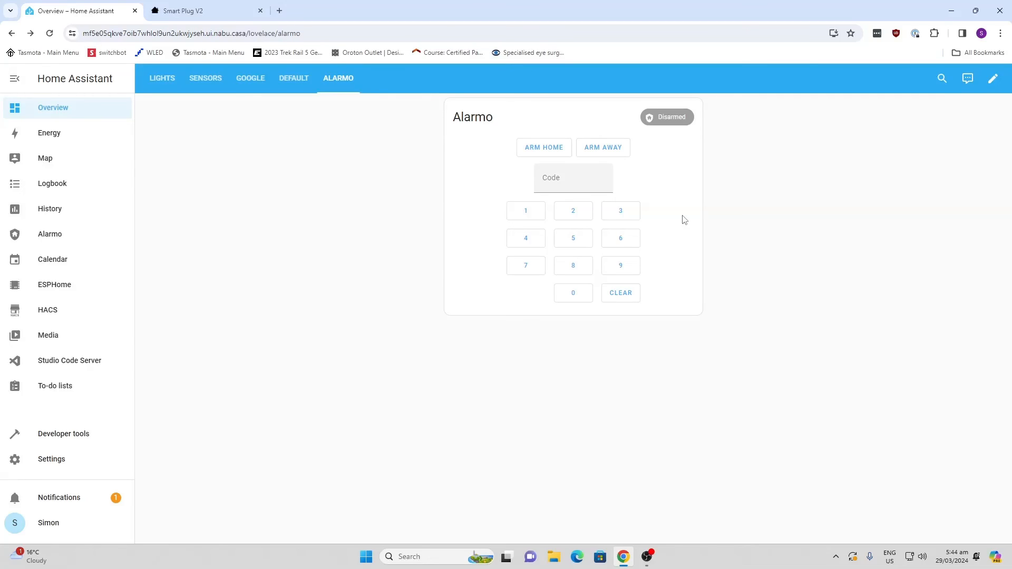